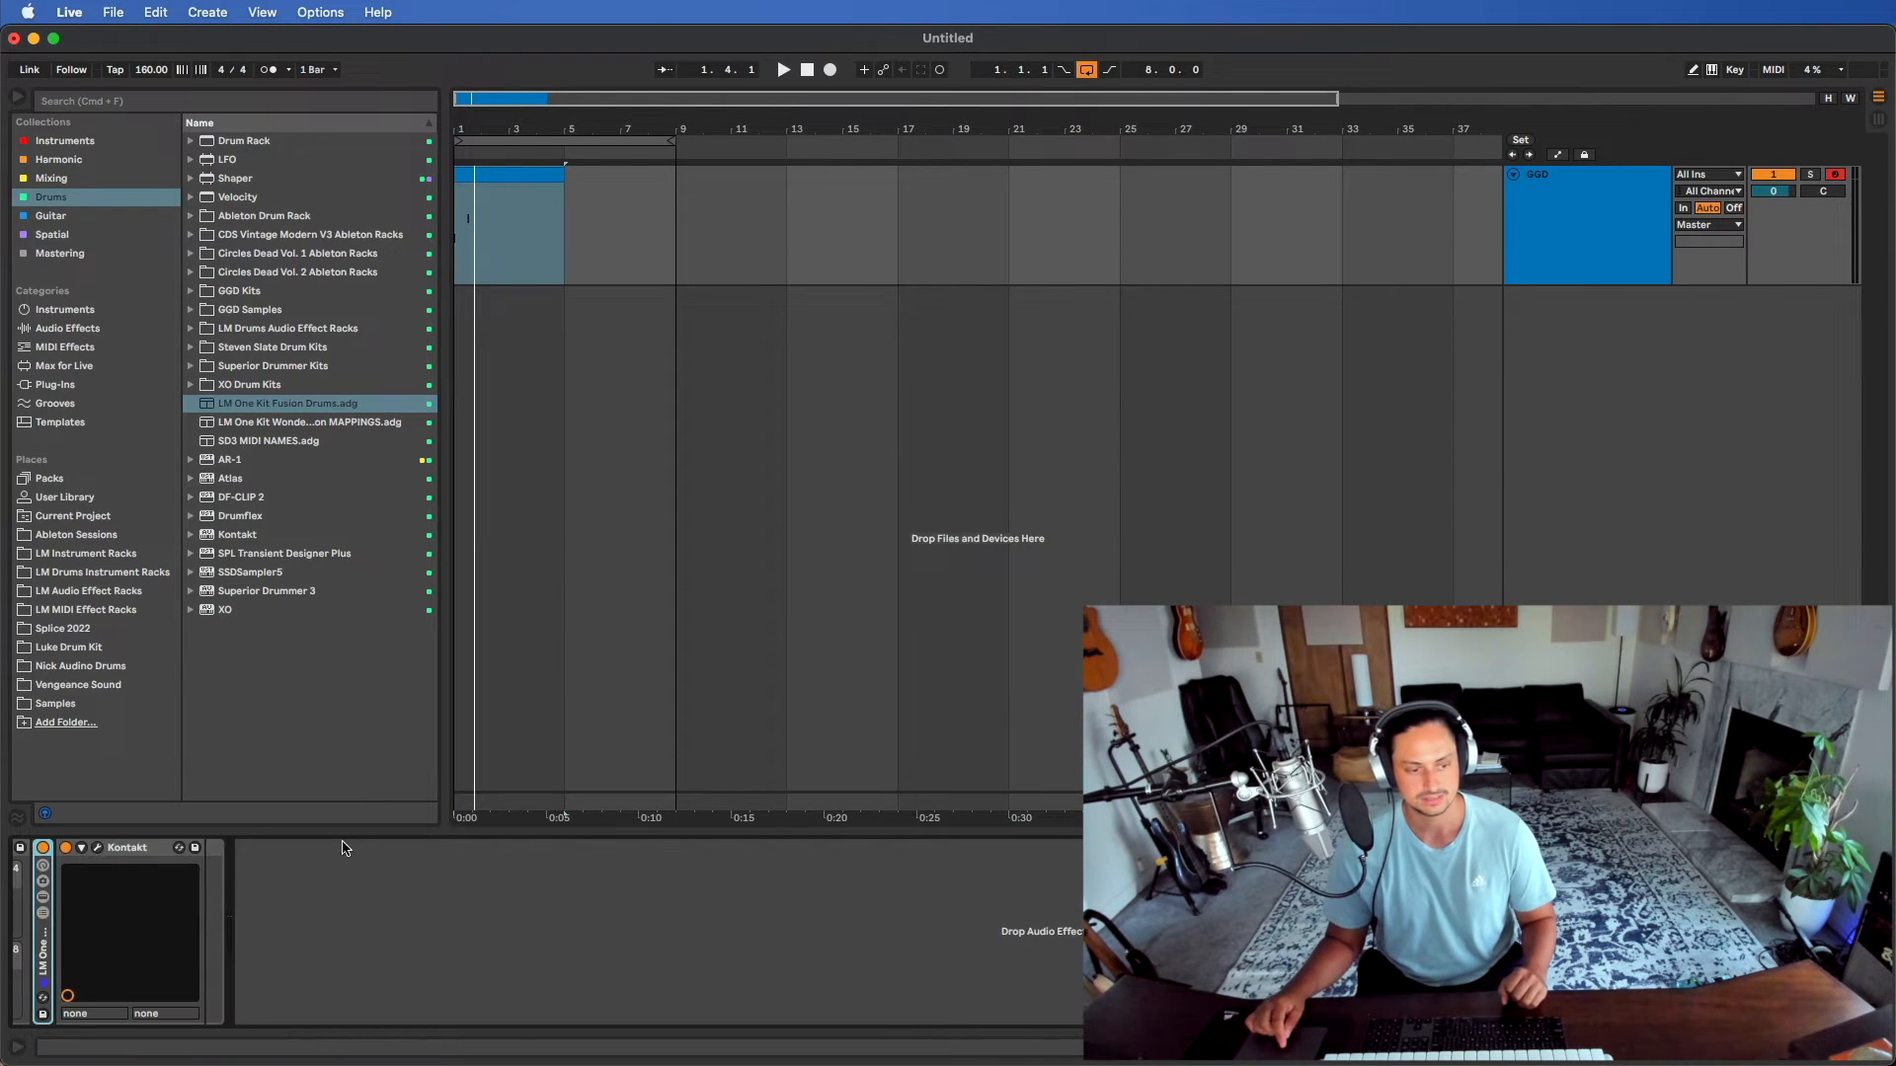
Open the Kontakt plug-in window showing One Kit Wonder – Modern Fusion
{"action": "left_click", "coordinate": [95, 847]}
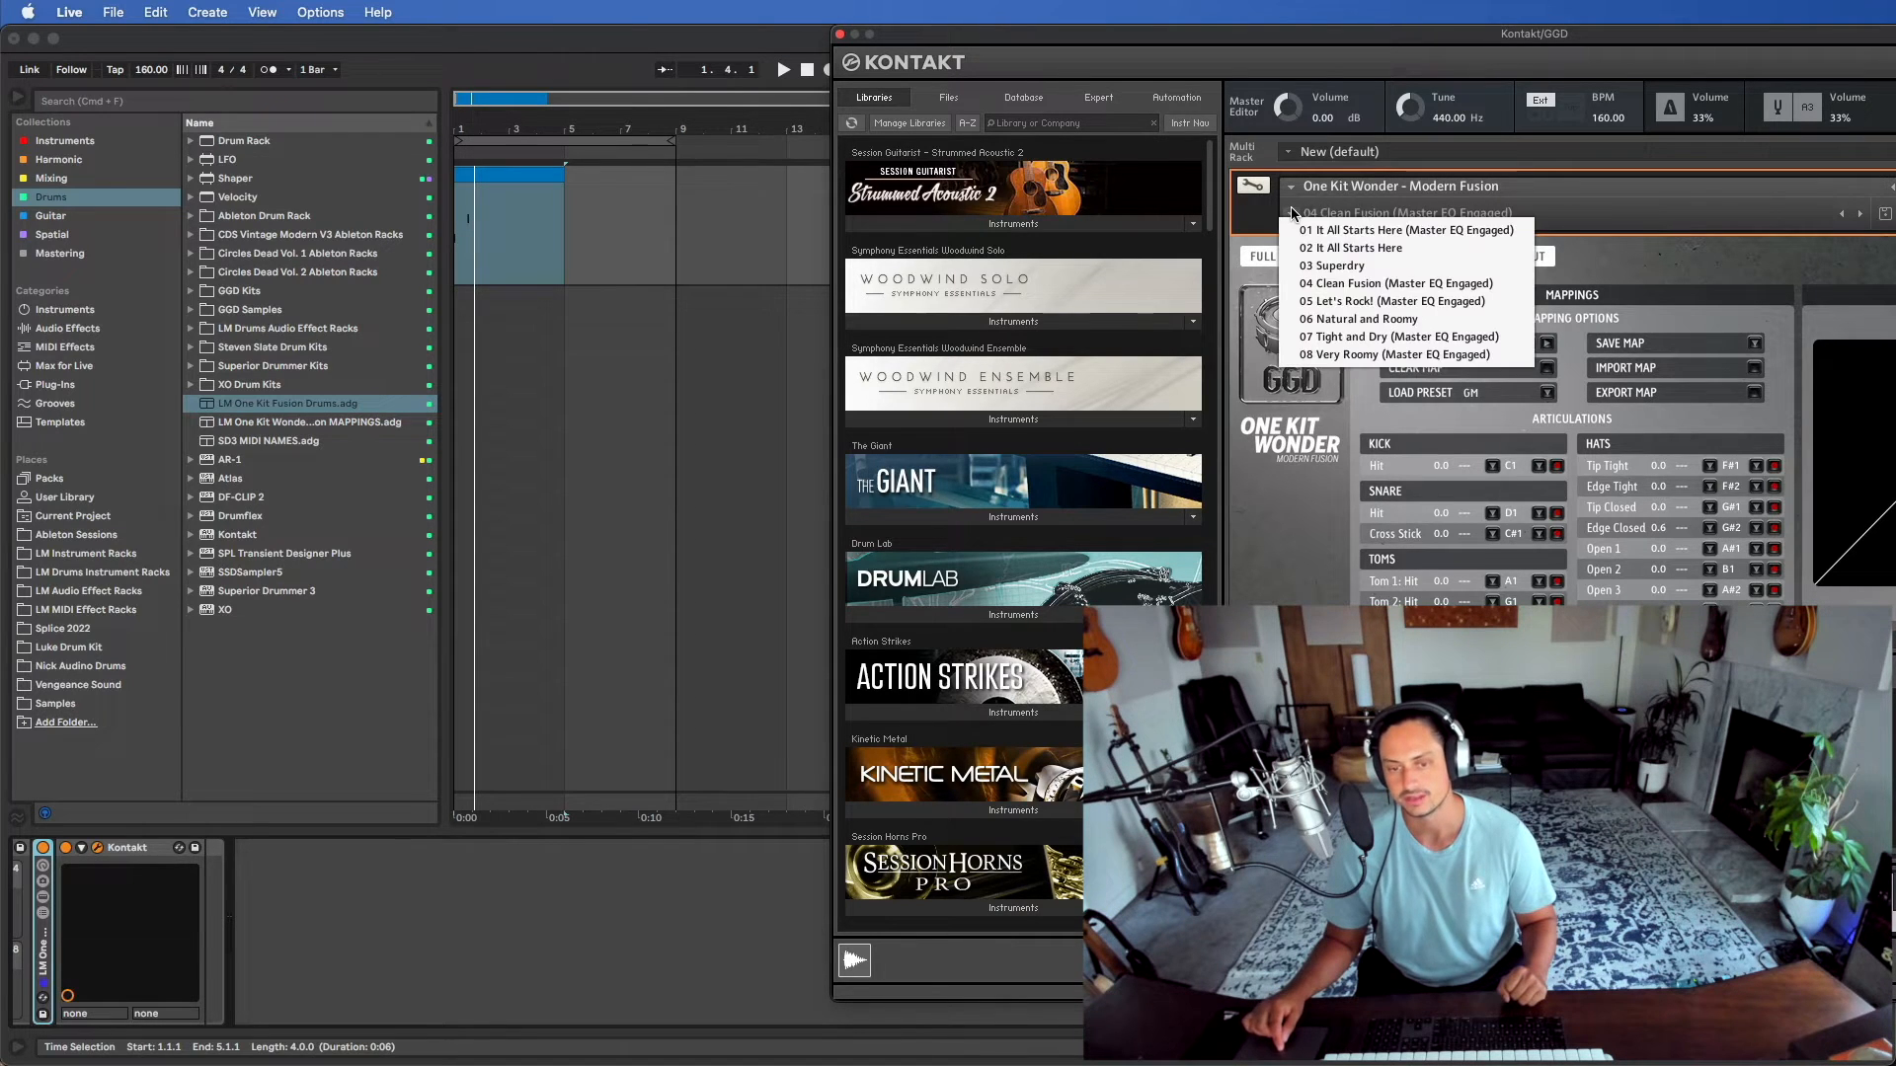
Load the 04 Clean Fusion preset and scroll the Articulations key mapping list
{"action": "left_click", "coordinate": [1391, 284]}
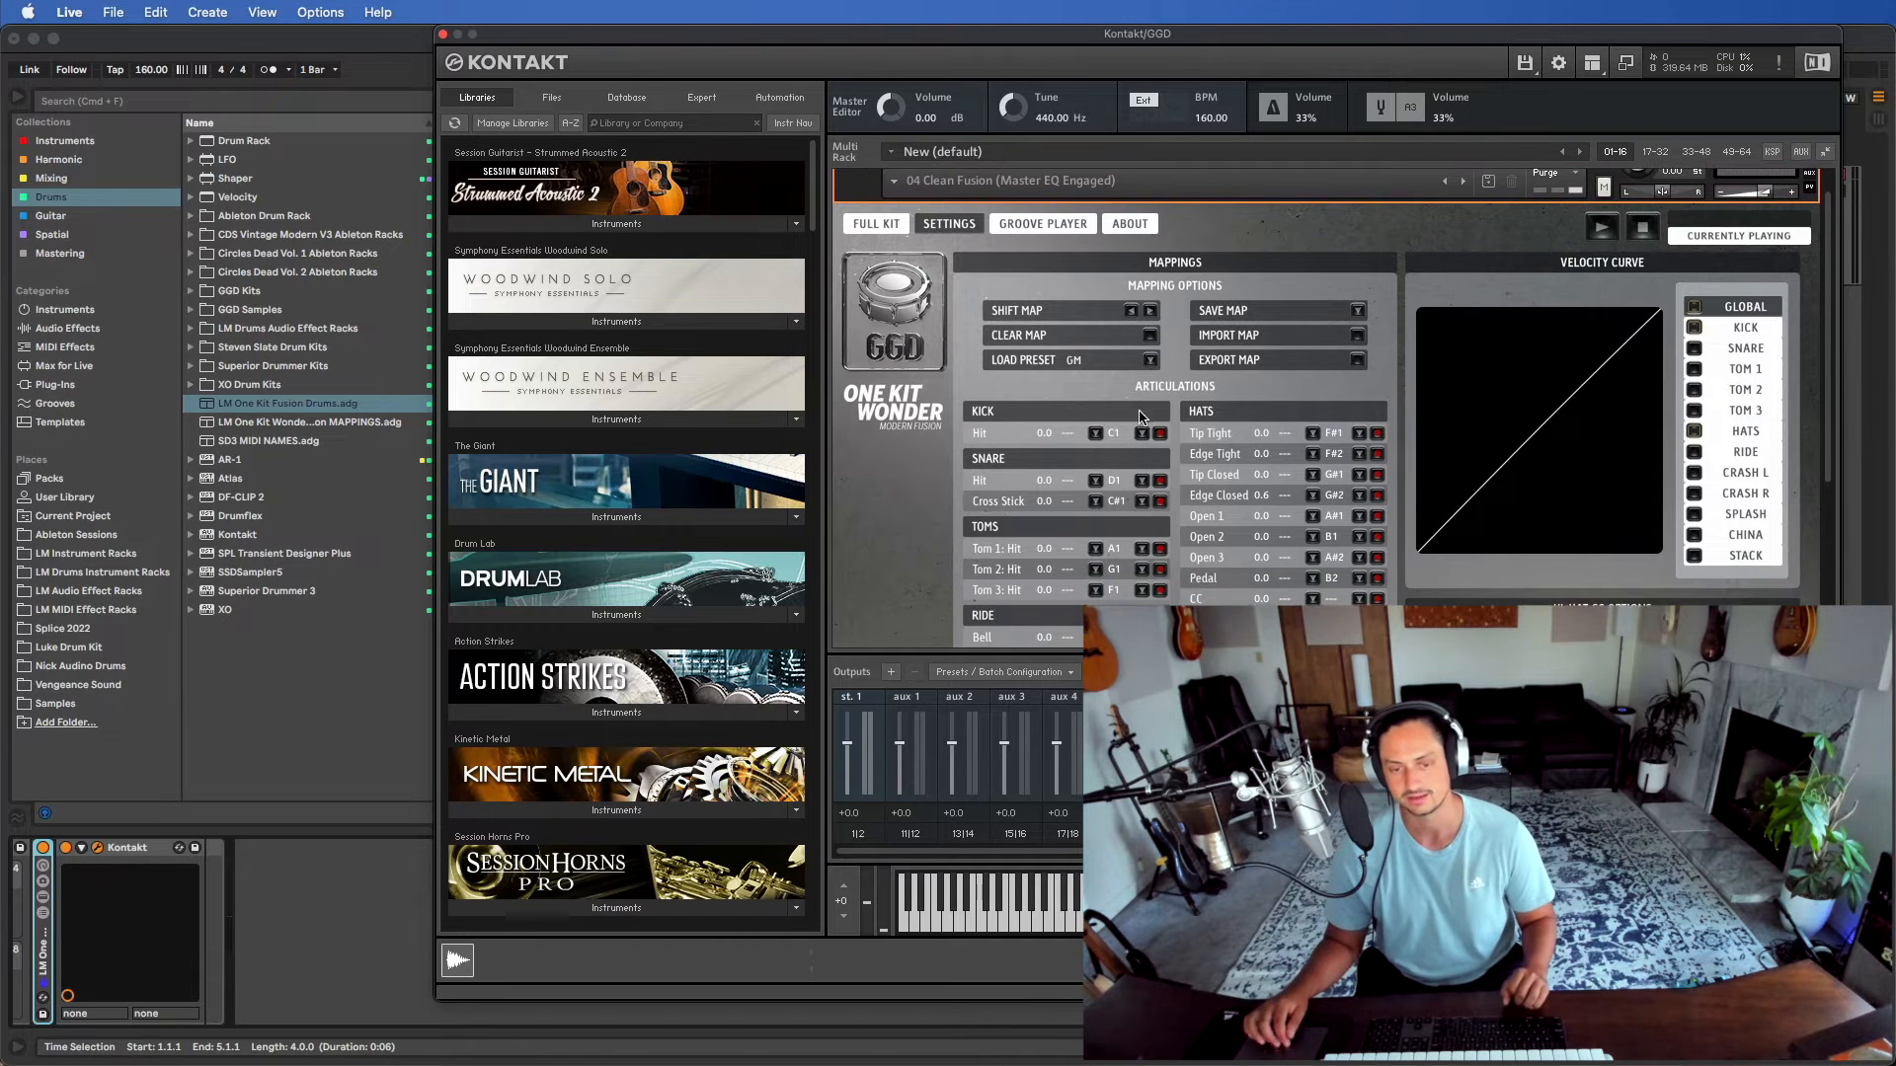
{"action": "scroll", "scroll_direction": "down", "scroll_amount": 3}
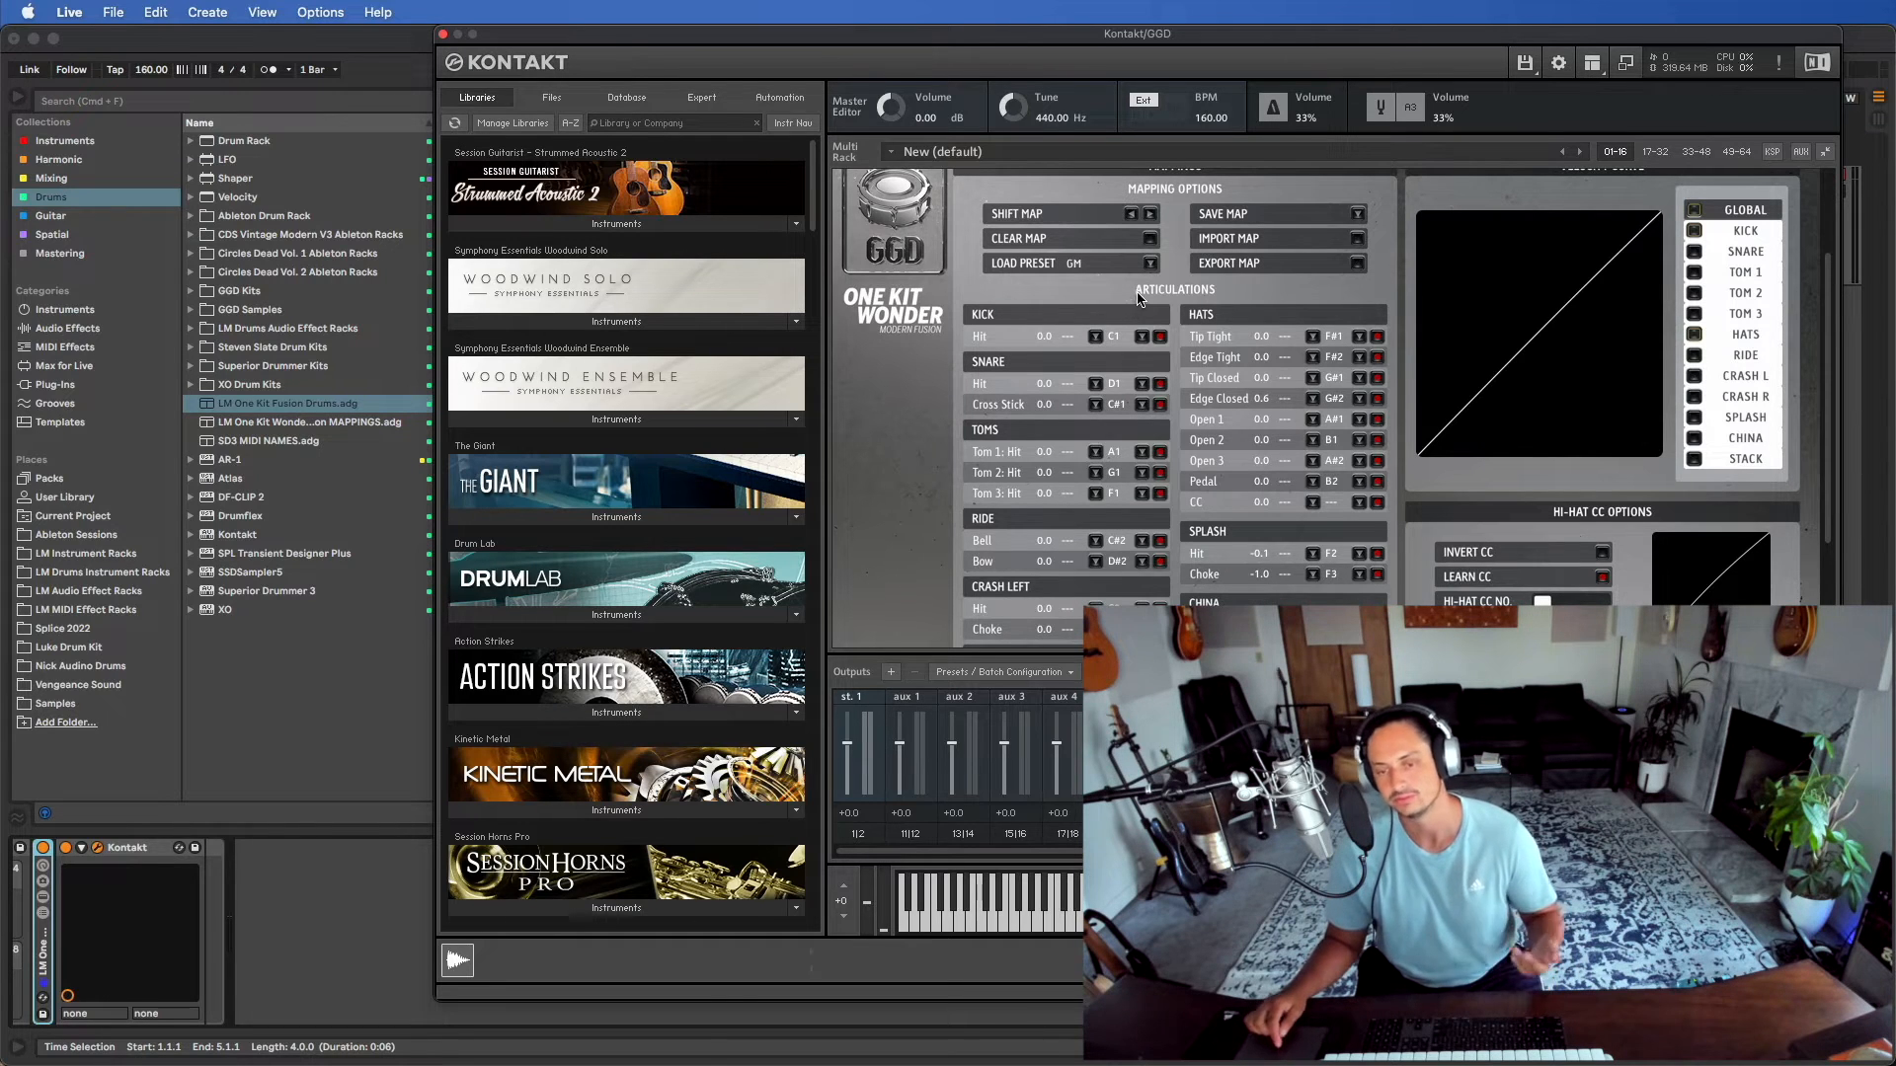
{"action": "mouse_move", "coordinate": [1070, 238]}
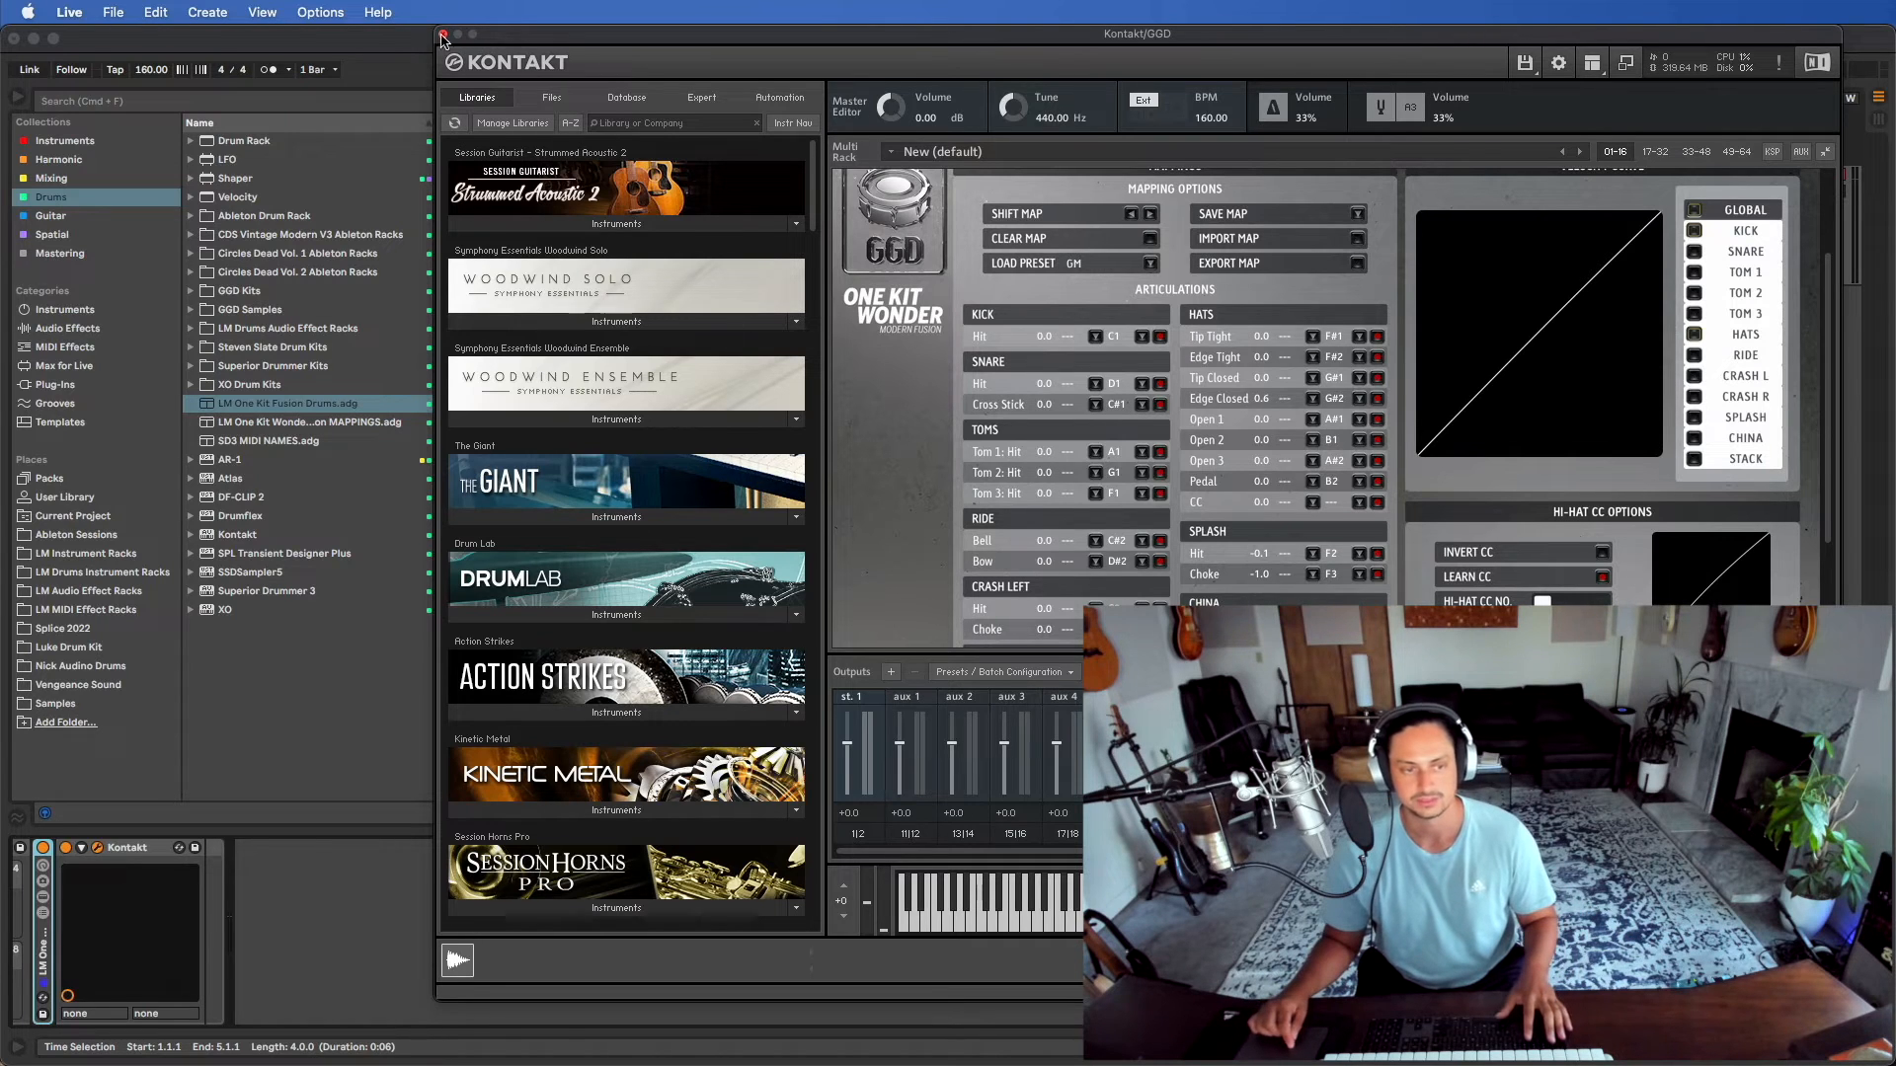
Close Kontakt, load LM One Kit Wonder Fusion MAPPINGS.adg onto the track, and hide key zones
{"action": "left_click", "coordinate": [442, 35]}
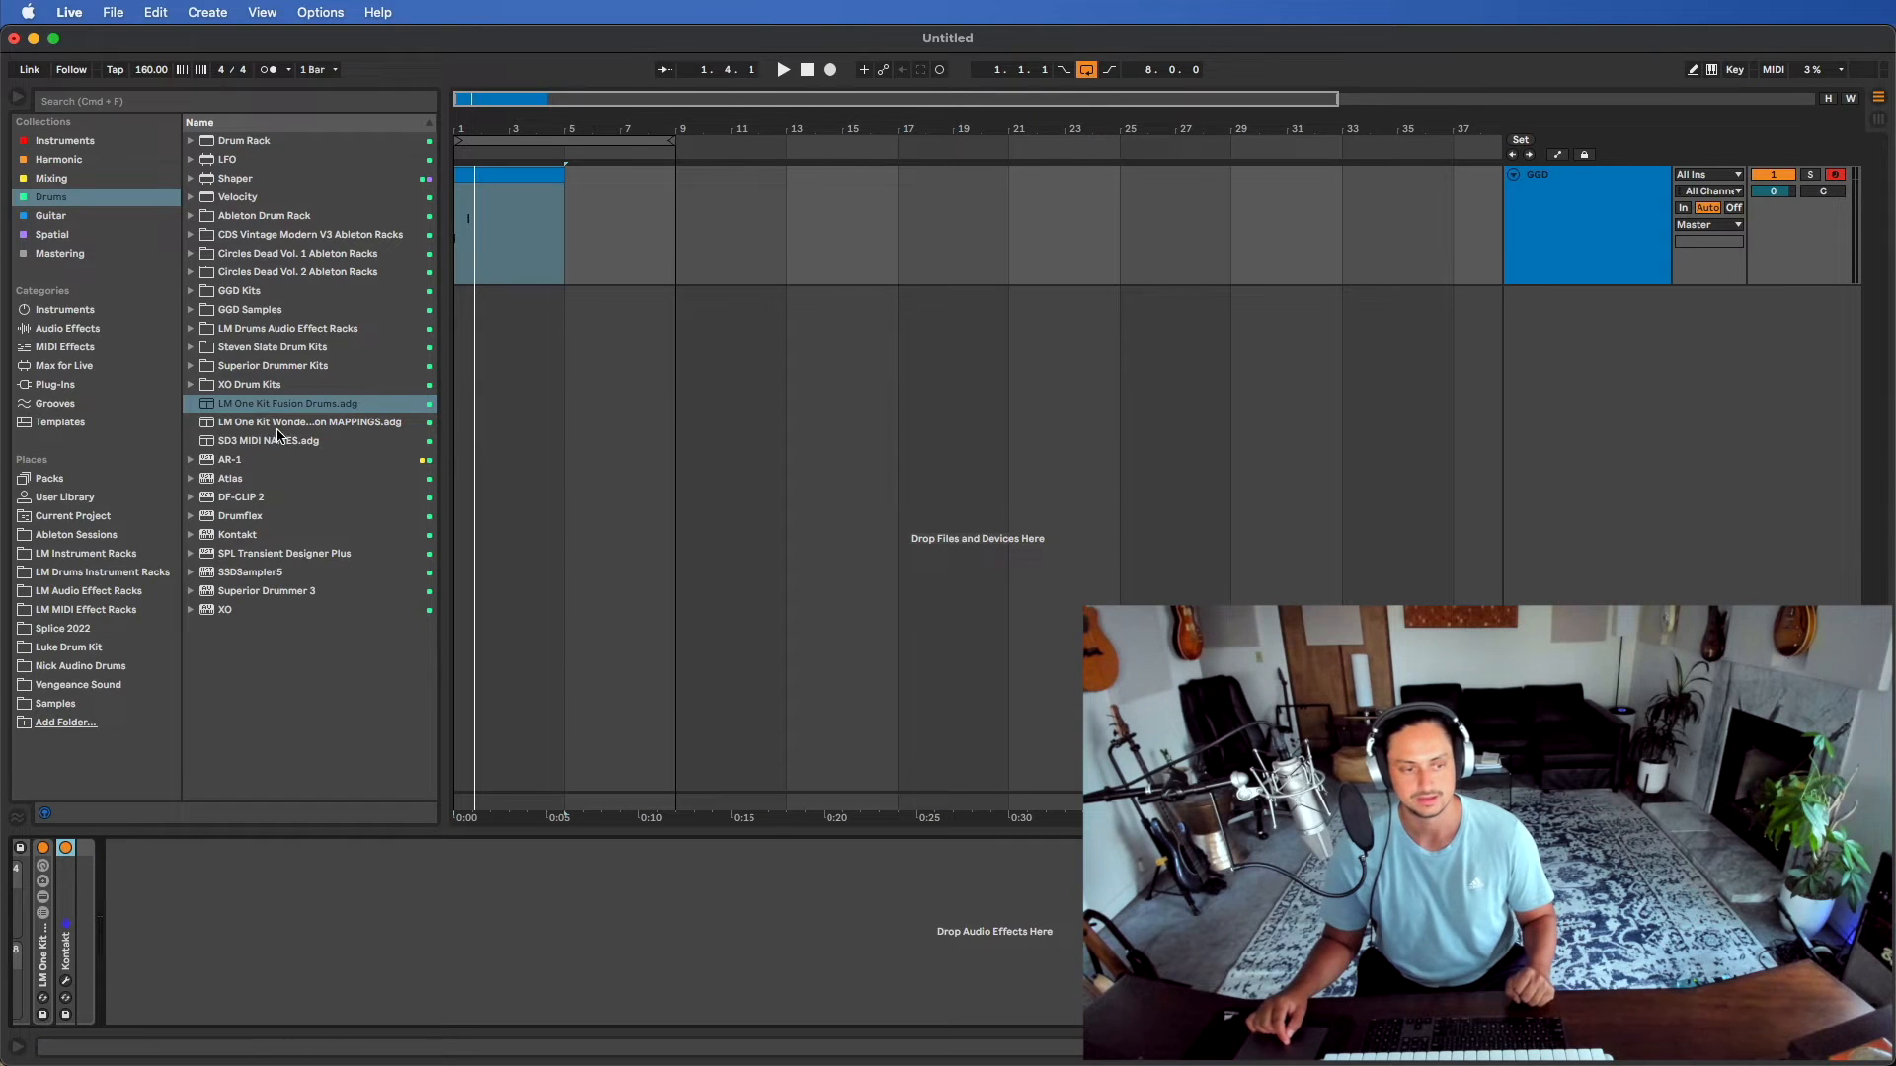
{"action": "left_click", "coordinate": [318, 421]}
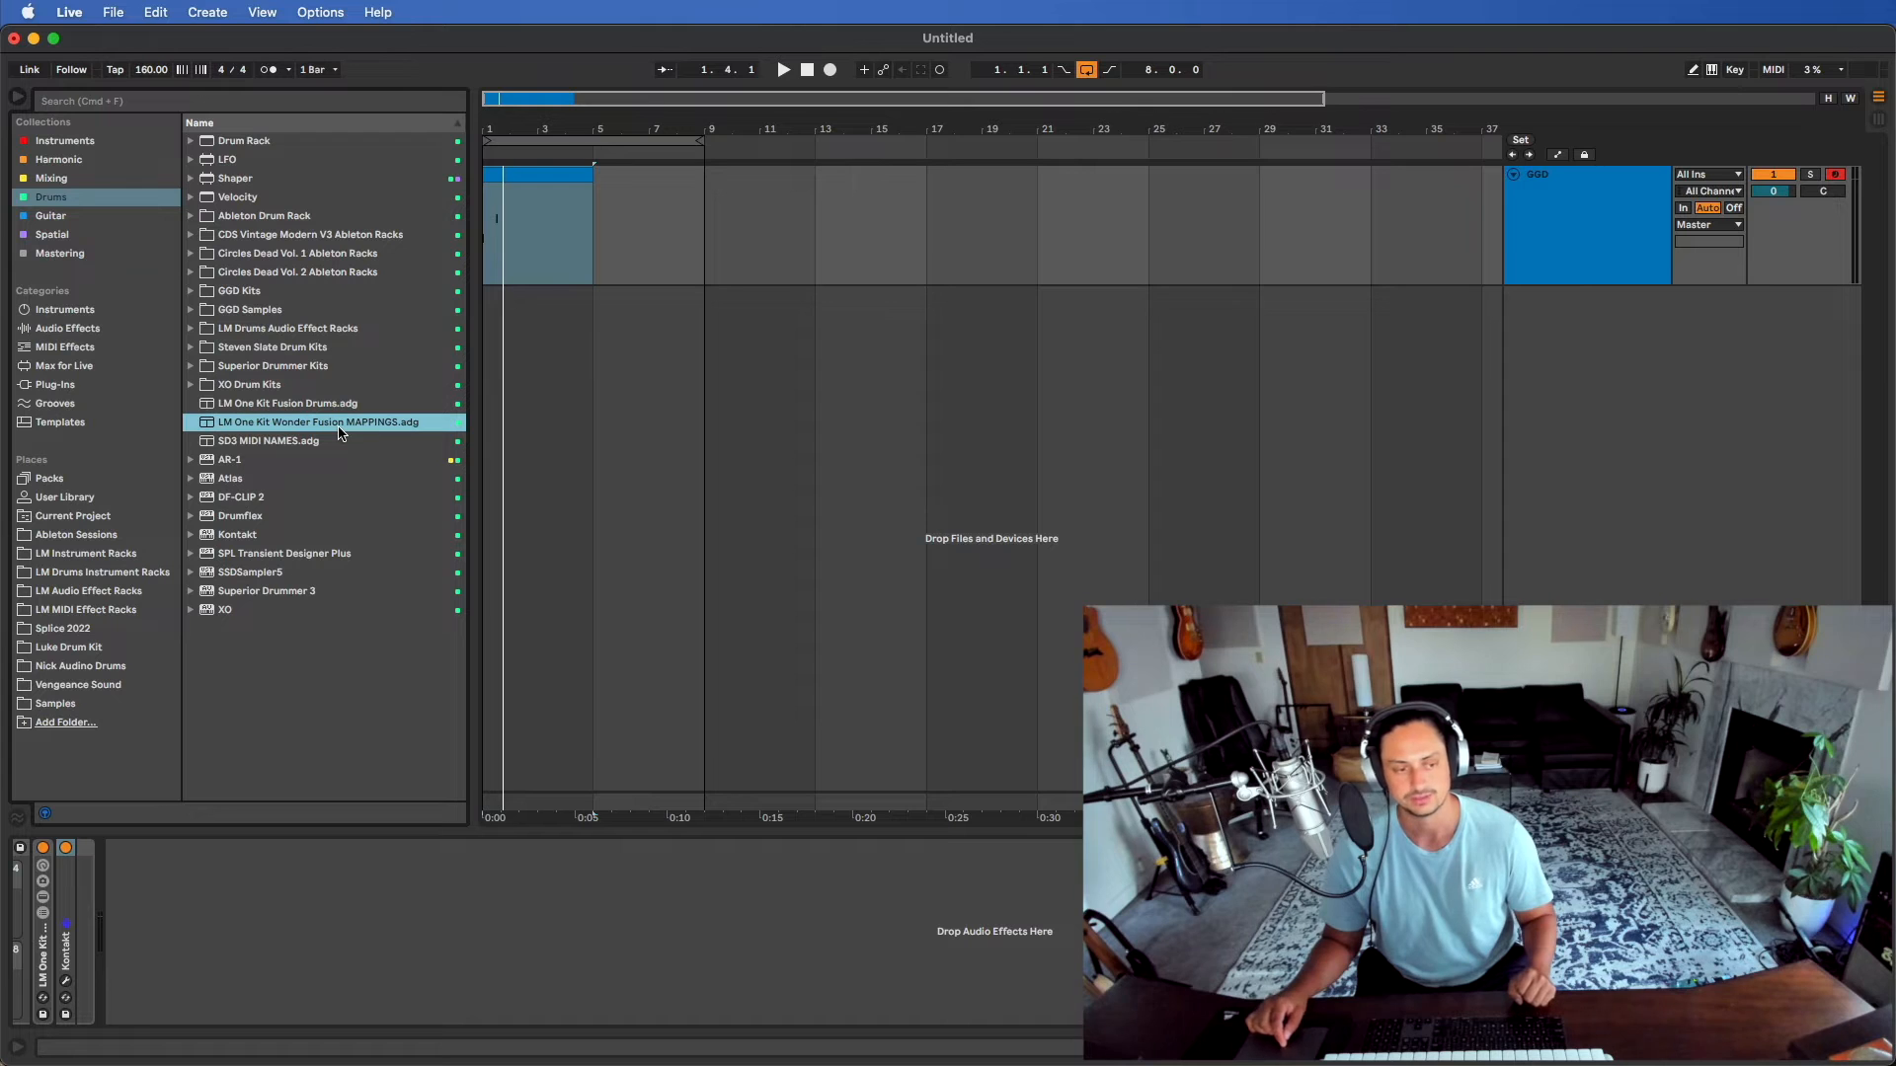
{"action": "double_click", "coordinate": [318, 422]}
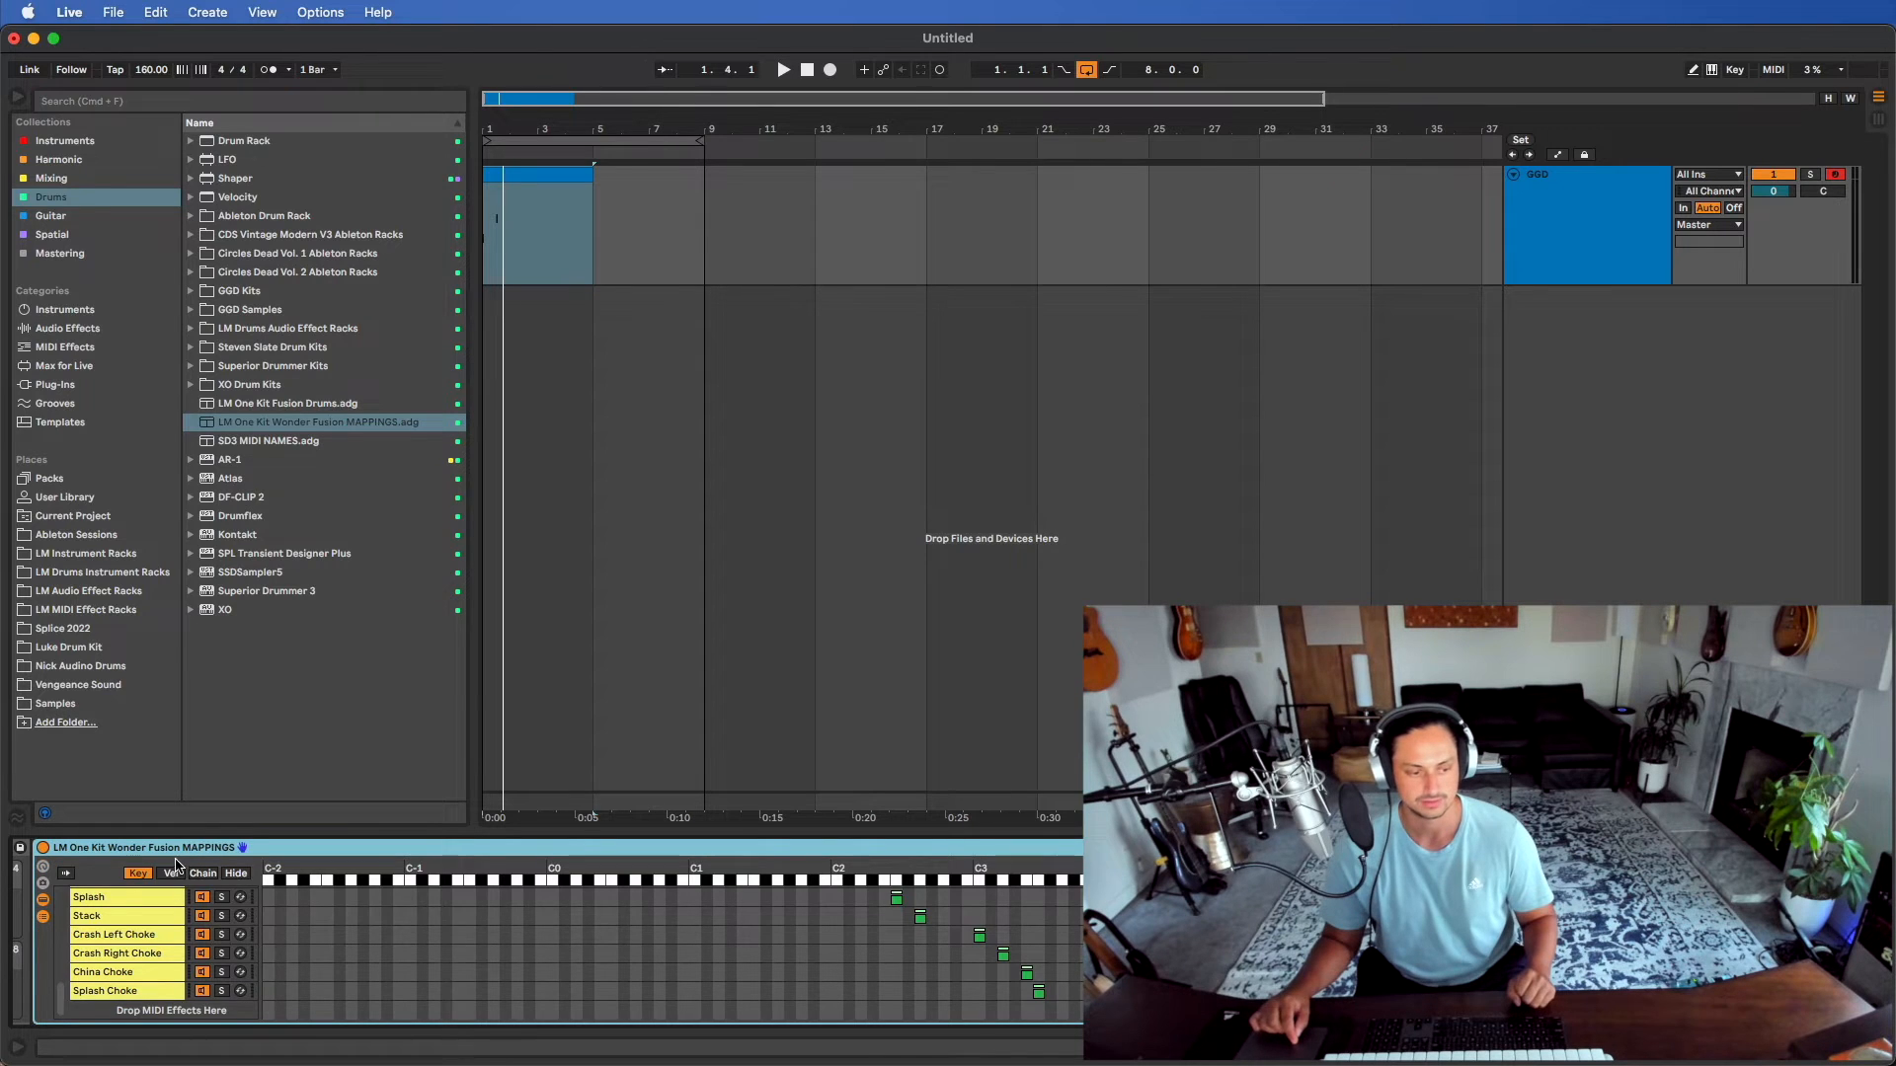
{"action": "left_click", "coordinate": [236, 873]}
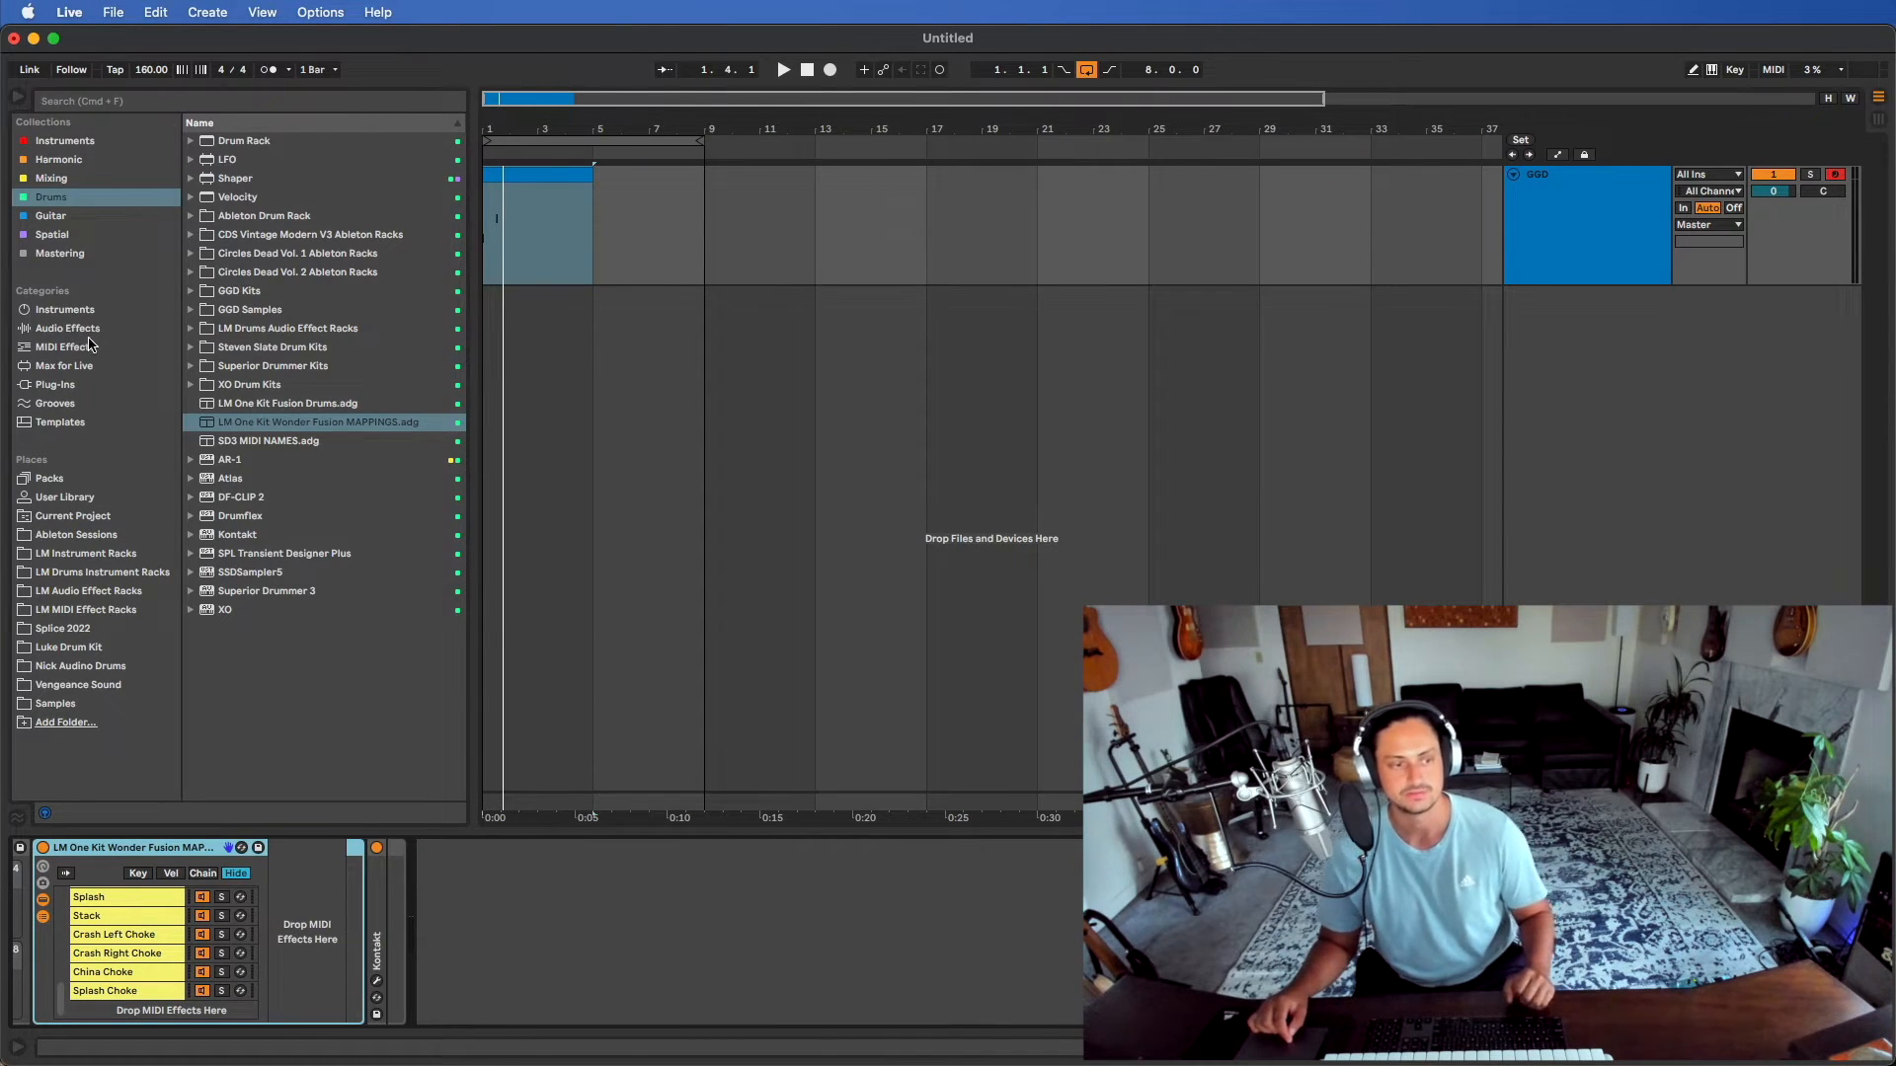
Browse MIDI Effects, scroll the chain list, and open the drum clip with Kick/Snare-labelled note rows
{"action": "left_click", "coordinate": [64, 347]}
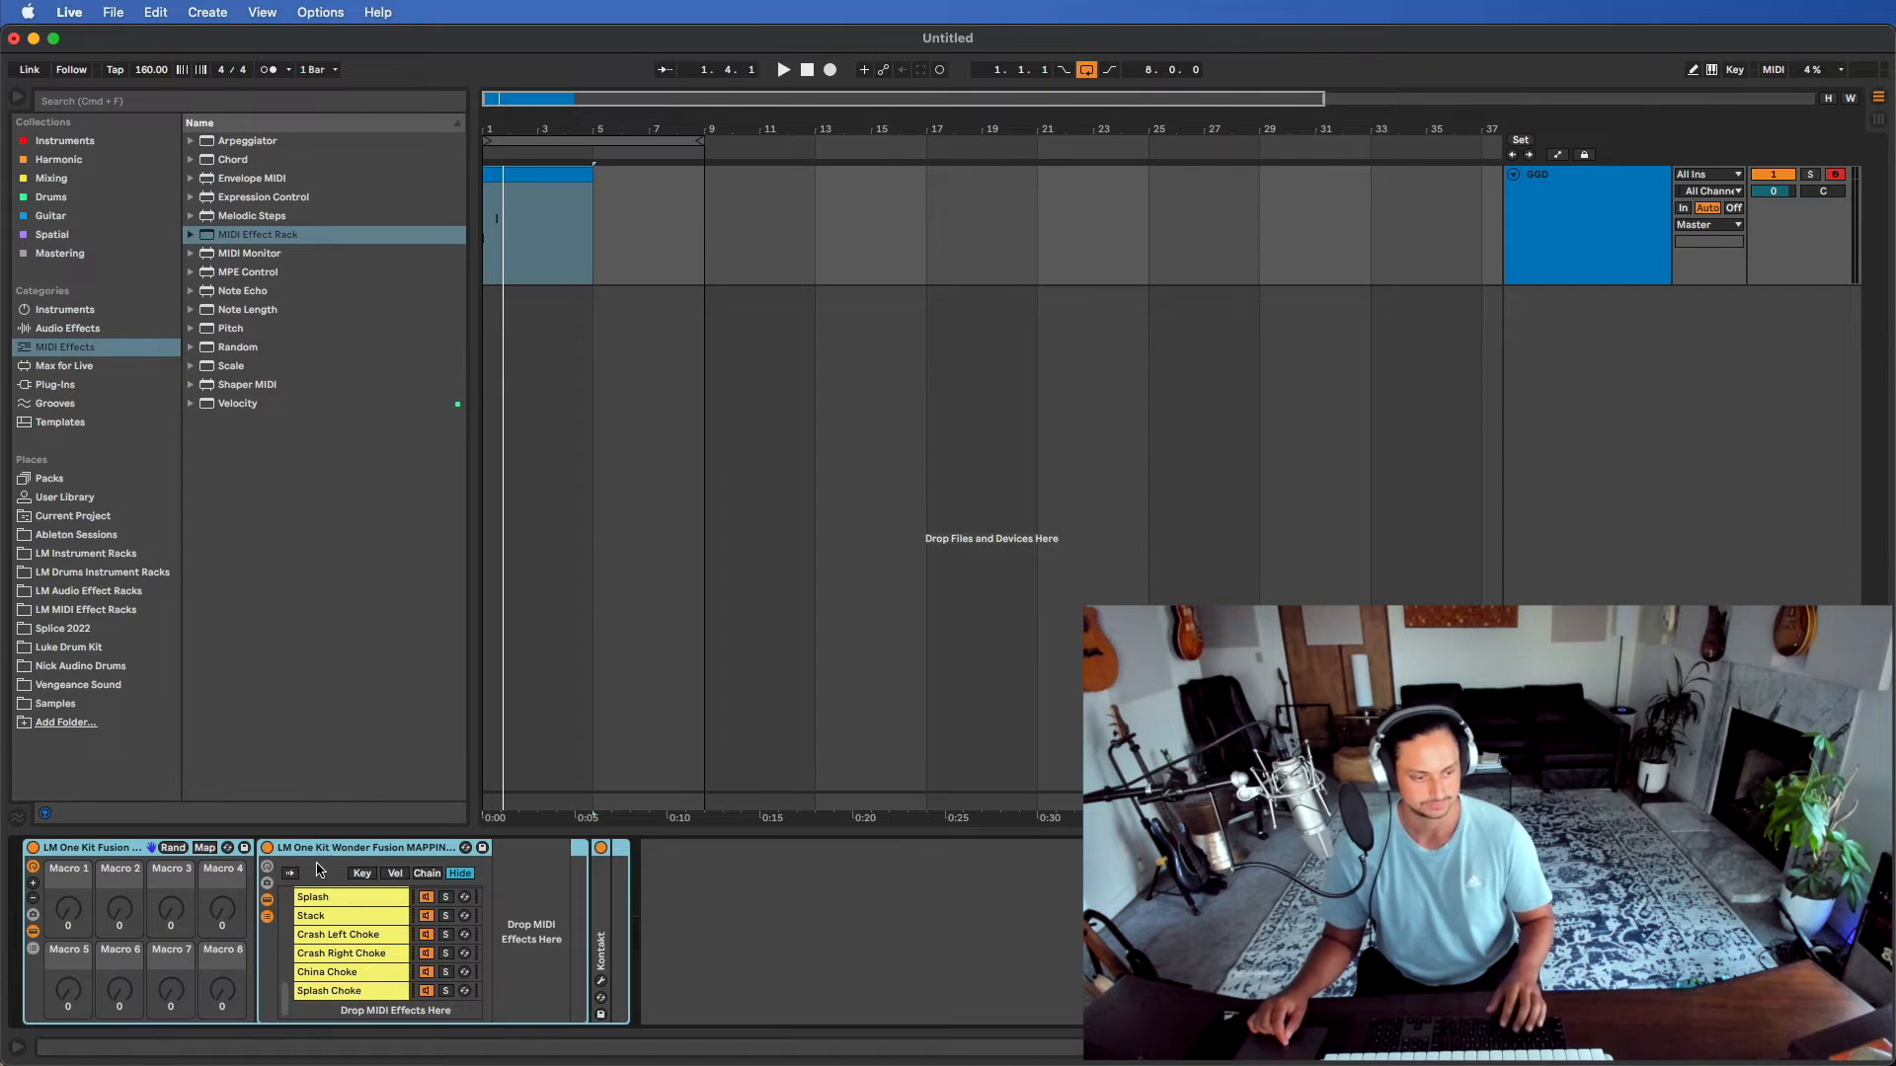
{"action": "scroll", "scroll_direction": "down", "scroll_amount": 3}
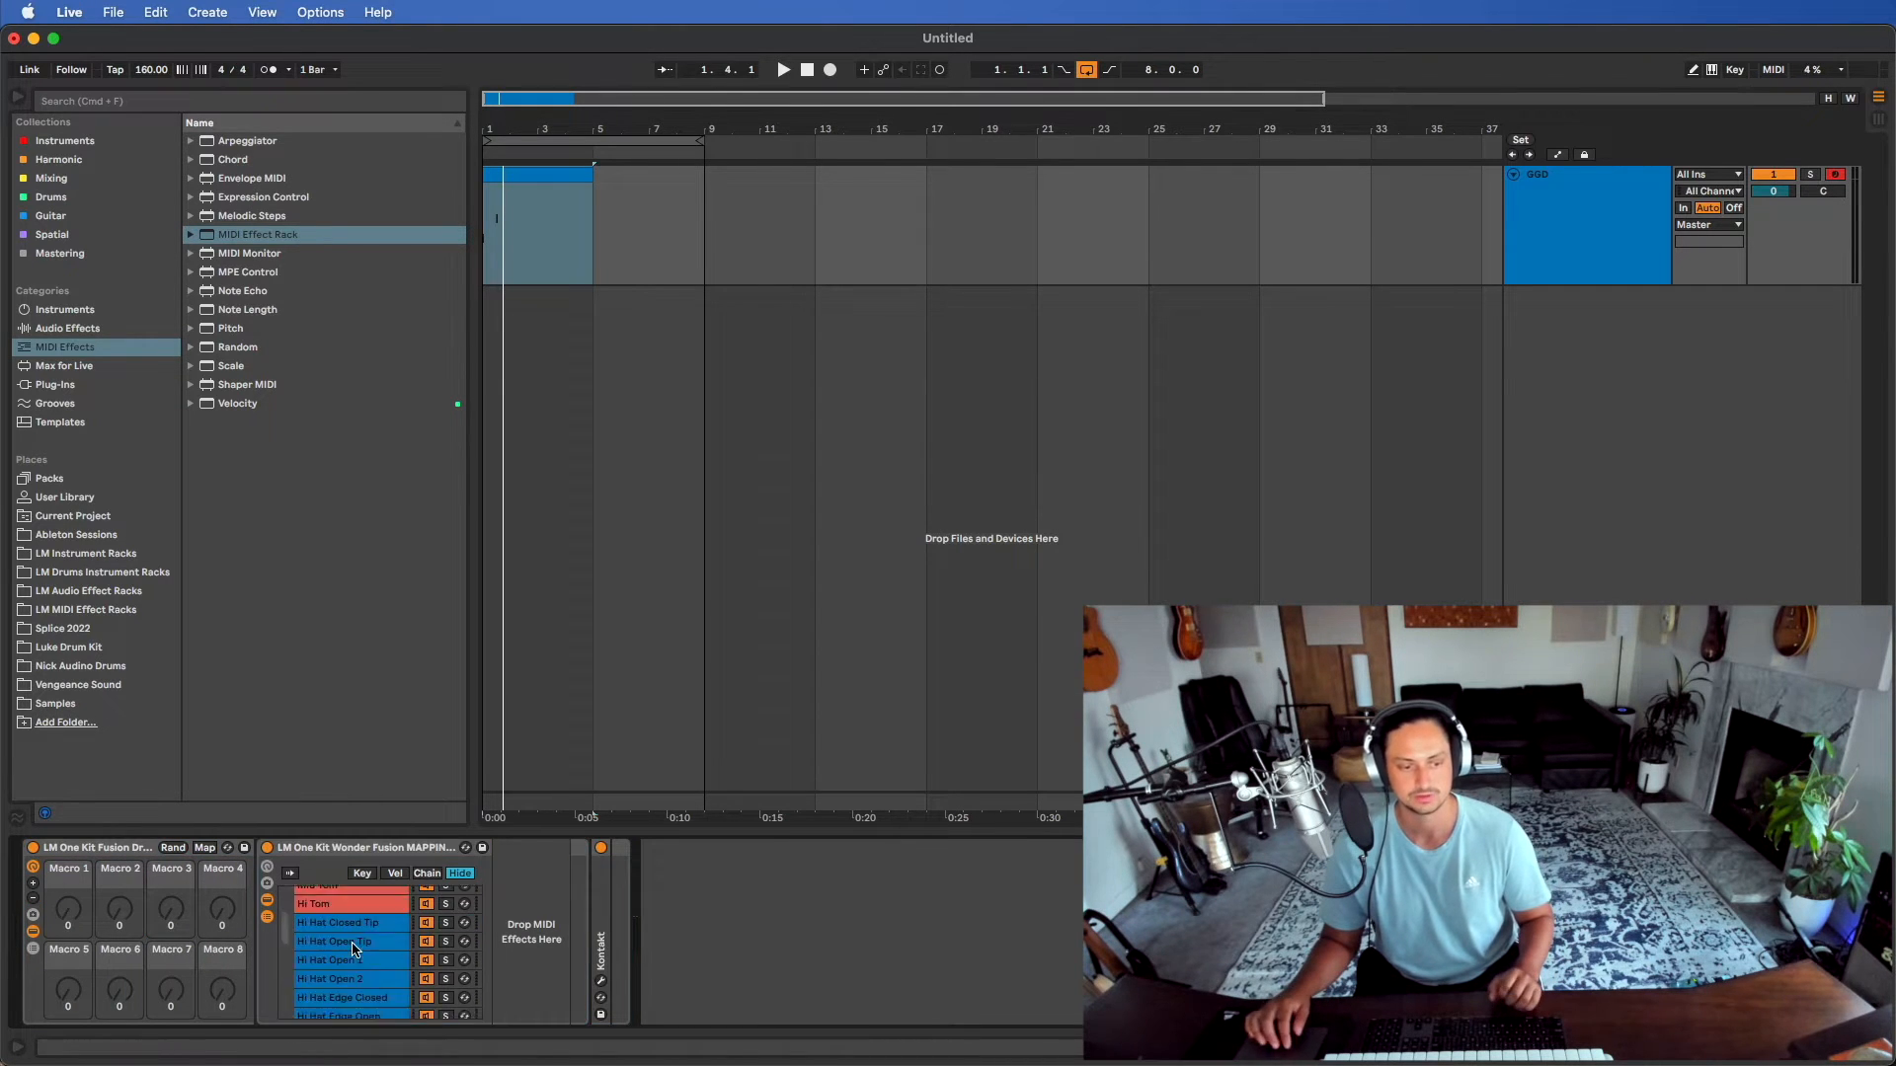
{"action": "scroll", "scroll_direction": "down", "scroll_amount": 3}
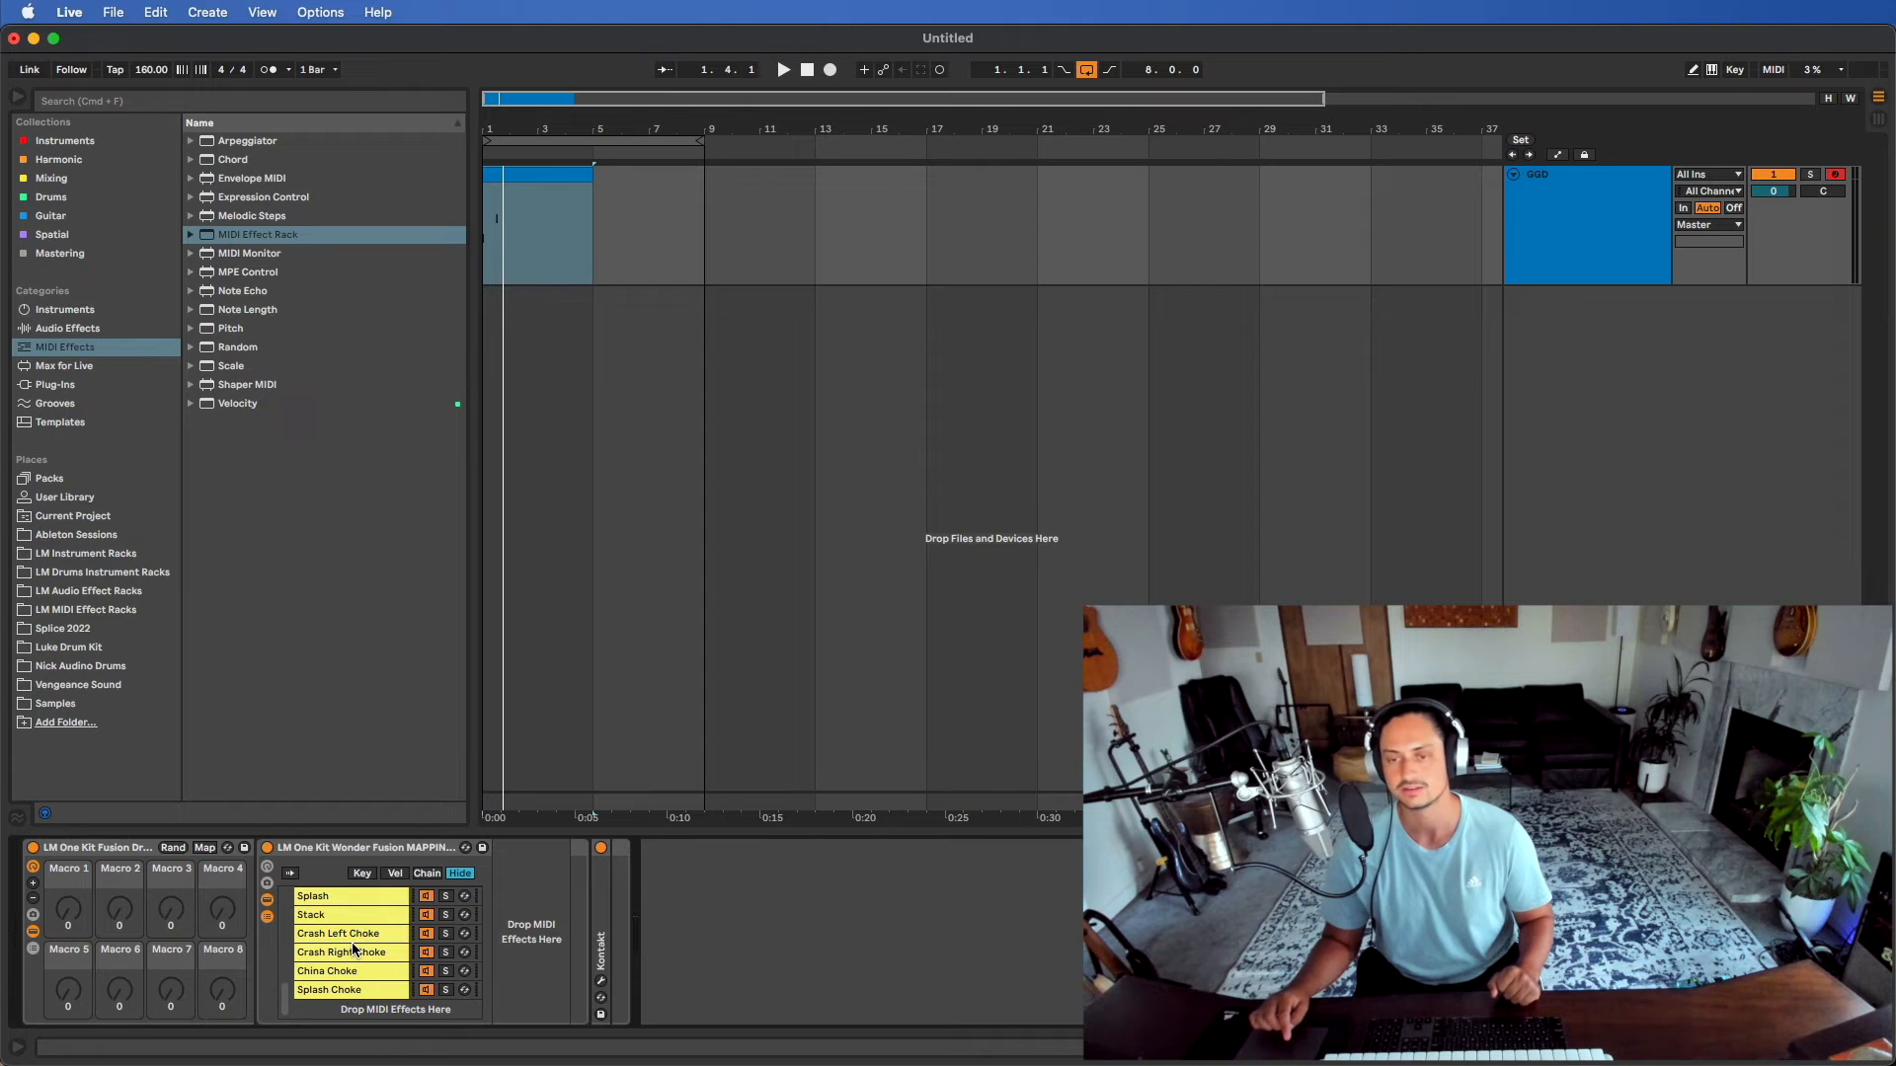
{"action": "double_click", "coordinate": [538, 176]}
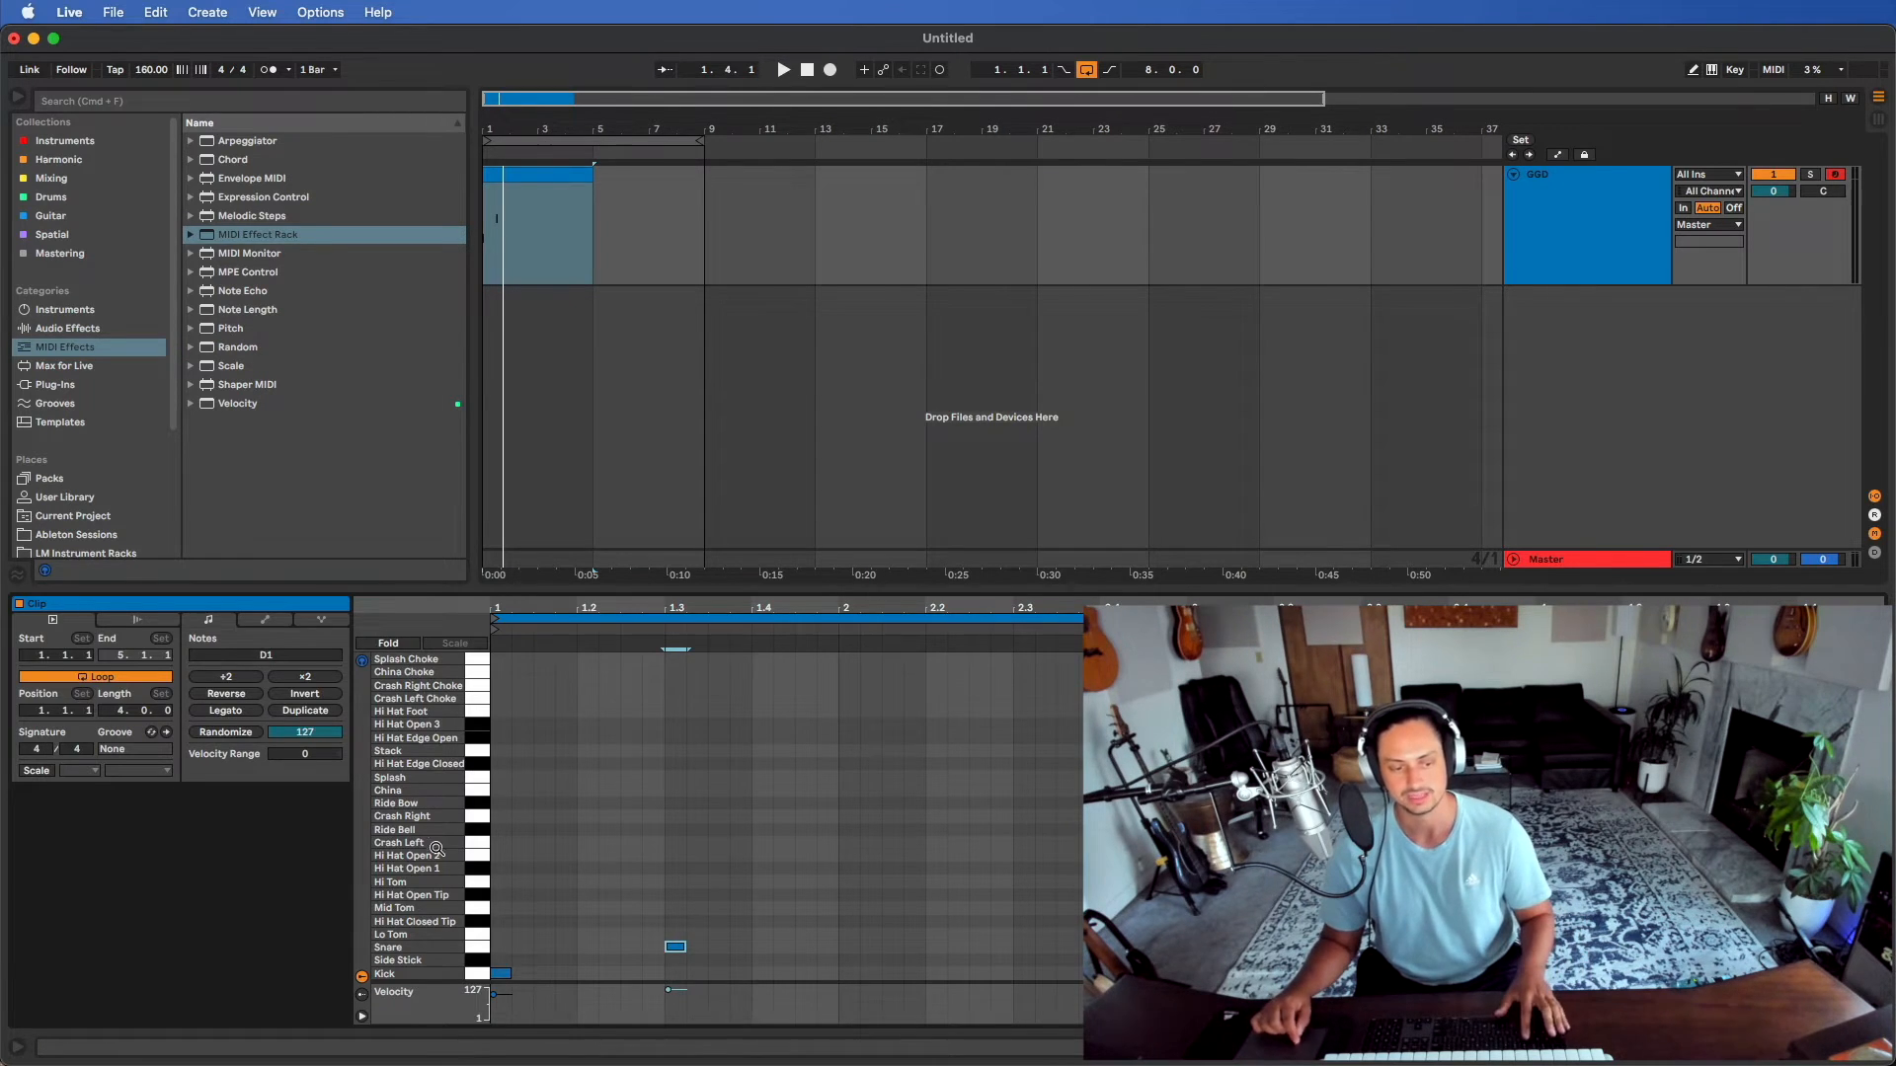
Switch the bottom panel back to Device View showing the mapping rack and Kontakt
{"action": "left_click", "coordinate": [500, 974]}
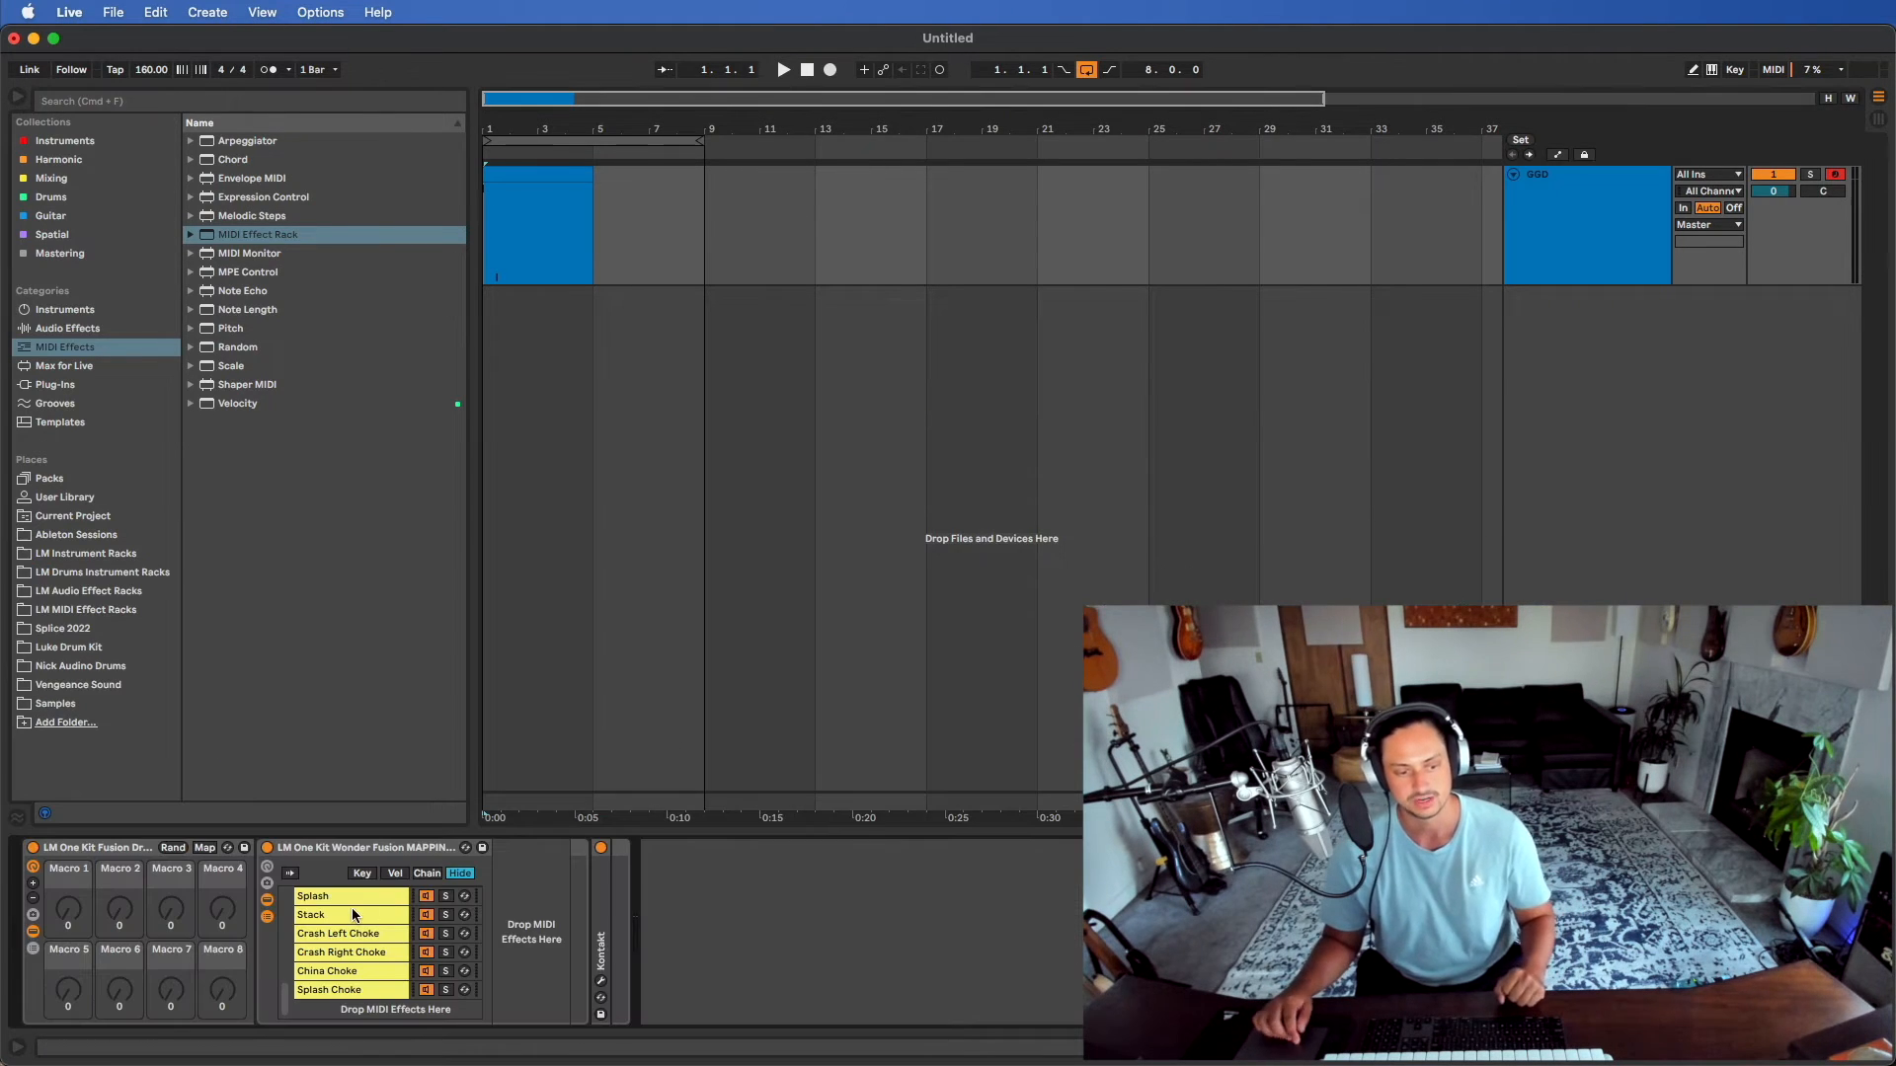
Inspect the mapping rack's chain options and drum chains such as Kick, Side Stick and Snare
{"action": "right_click", "coordinate": [311, 914]}
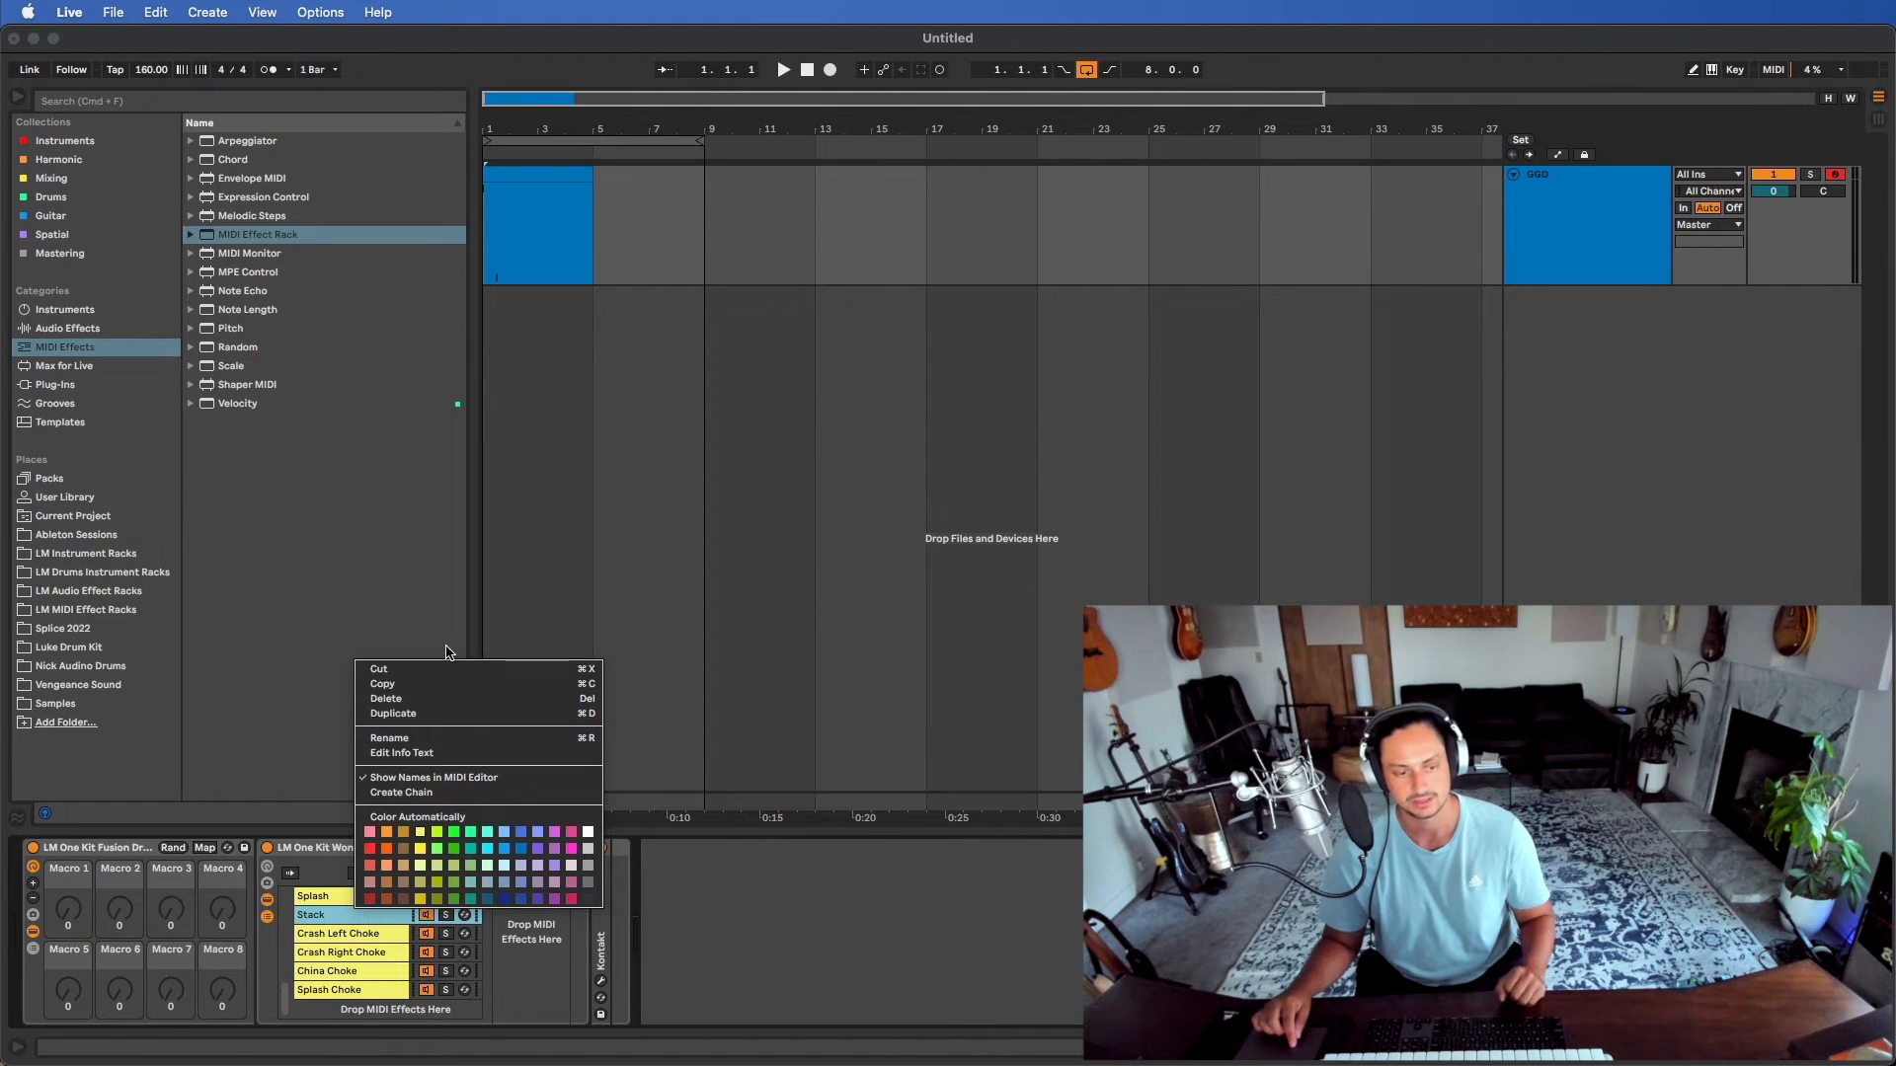
{"action": "mouse_move", "coordinate": [470, 792]}
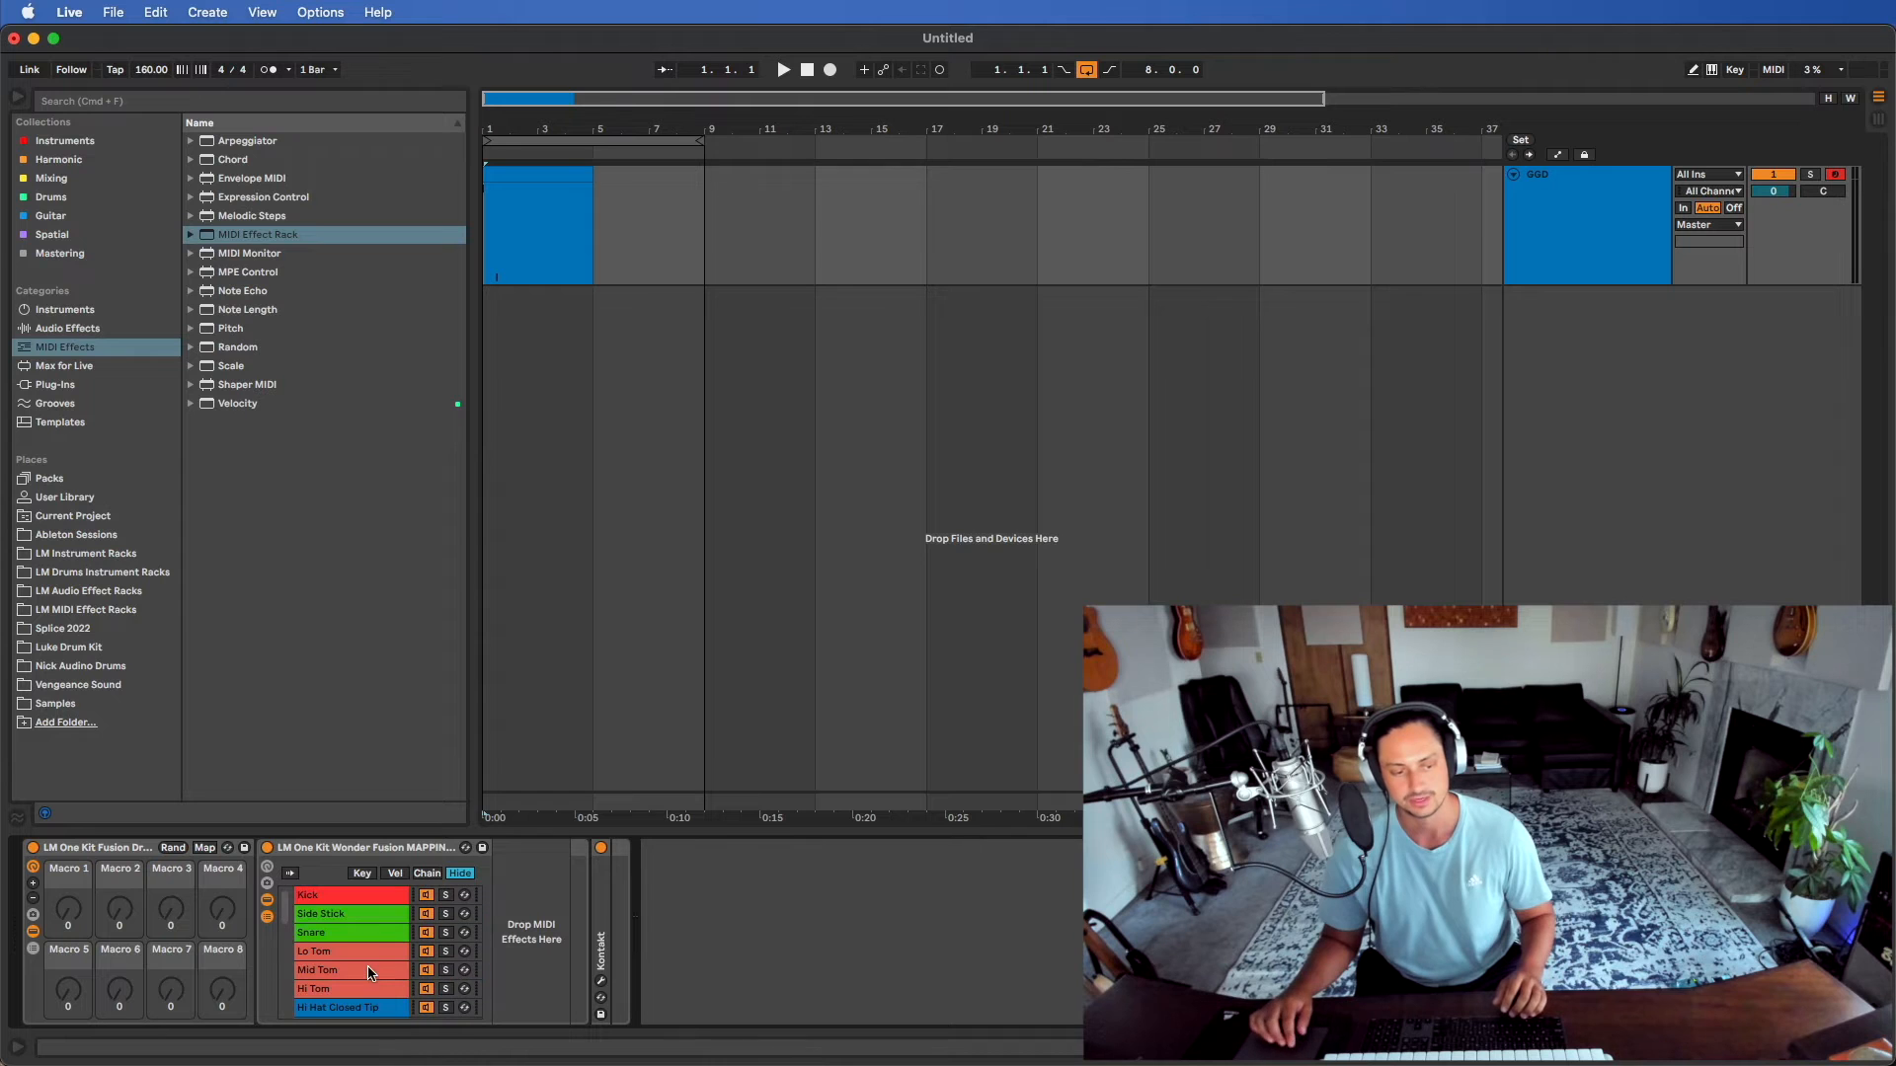
{"action": "left_click", "coordinate": [351, 895]}
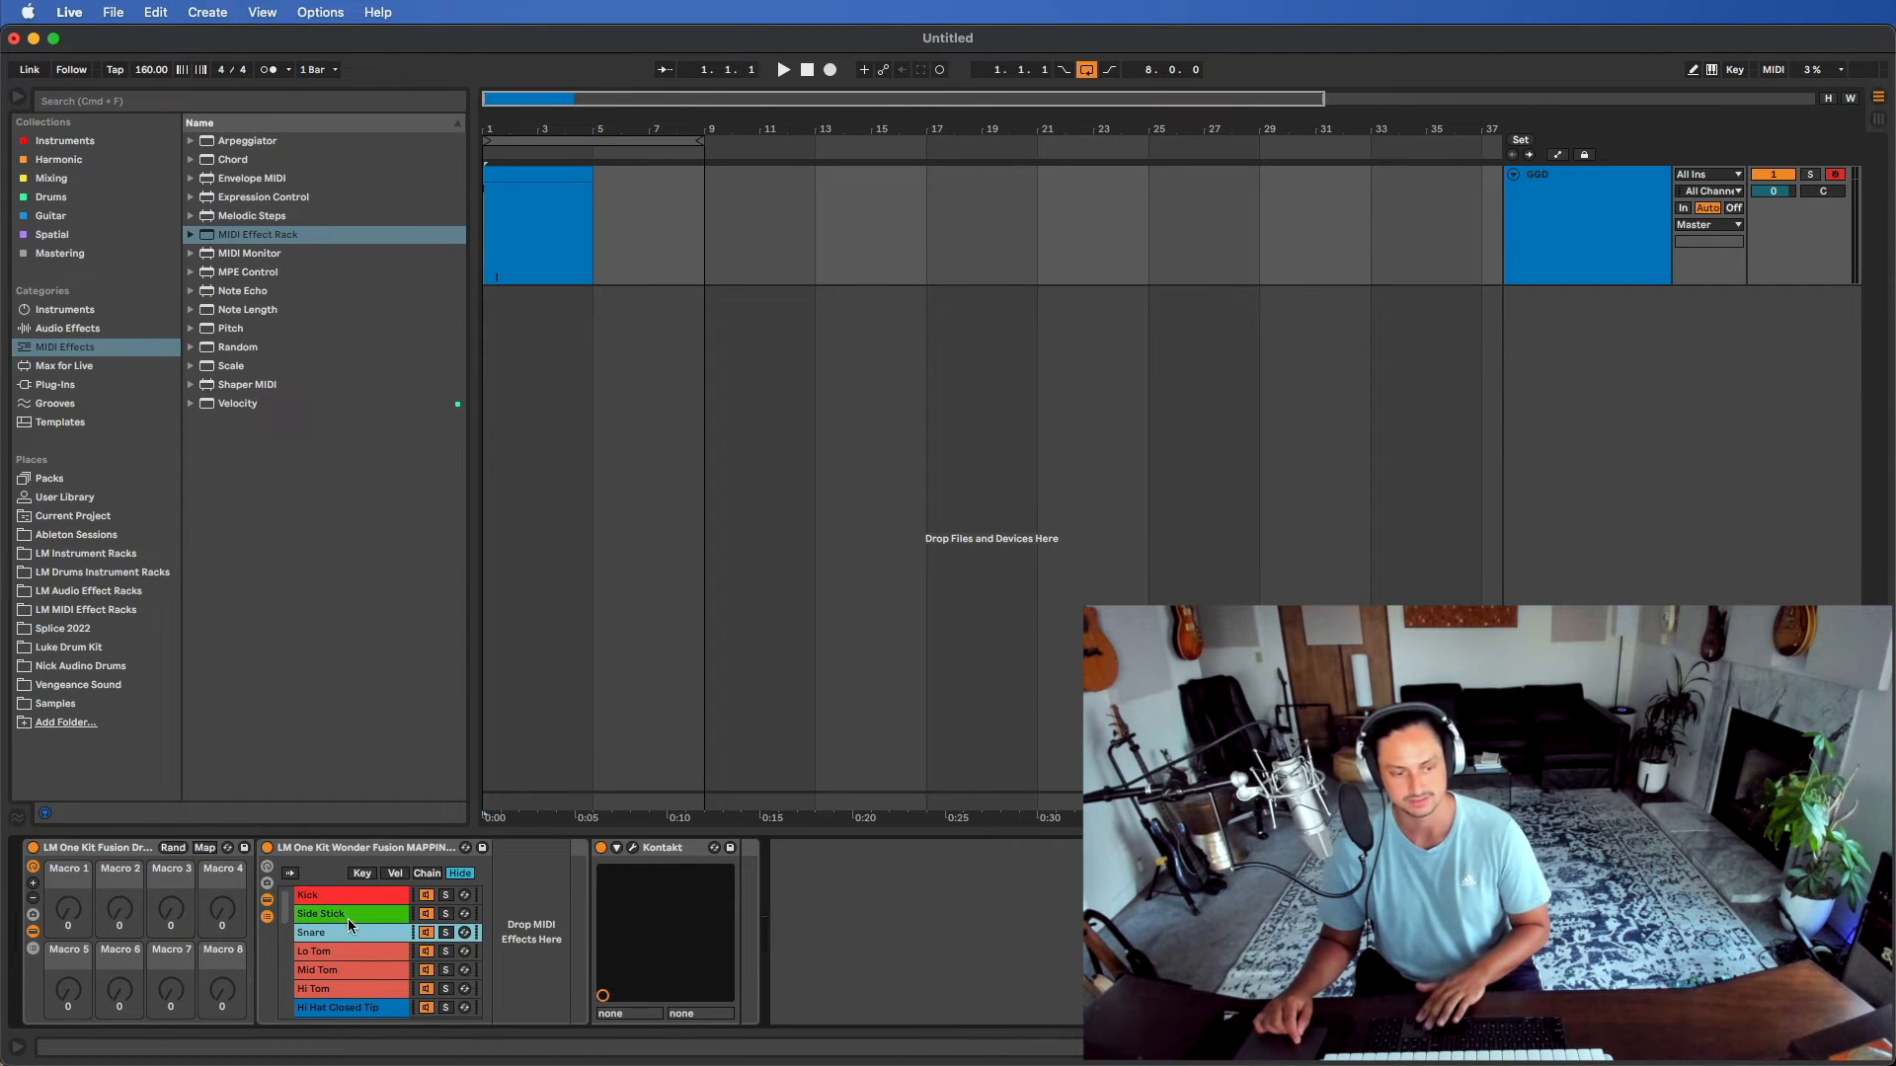
{"action": "scroll", "scroll_direction": "down", "scroll_amount": 3}
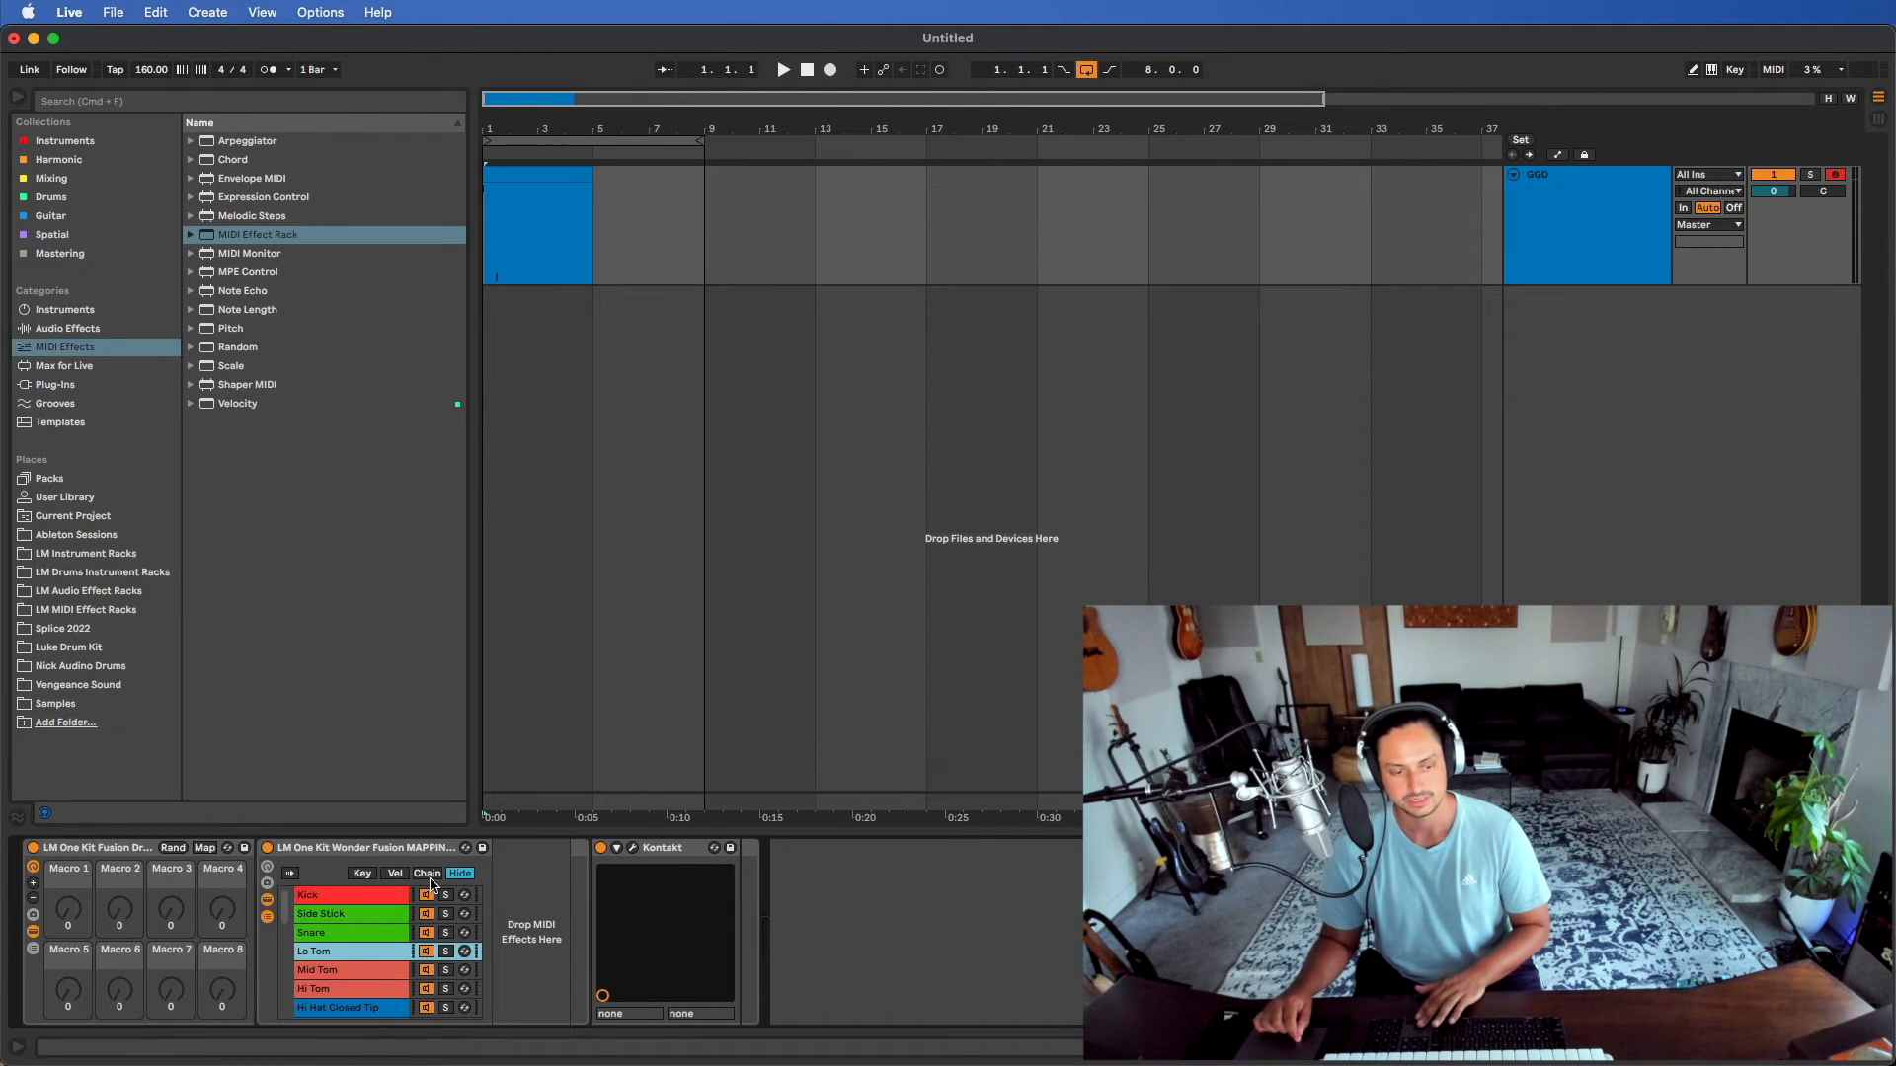
{"action": "left_click", "coordinate": [361, 873]}
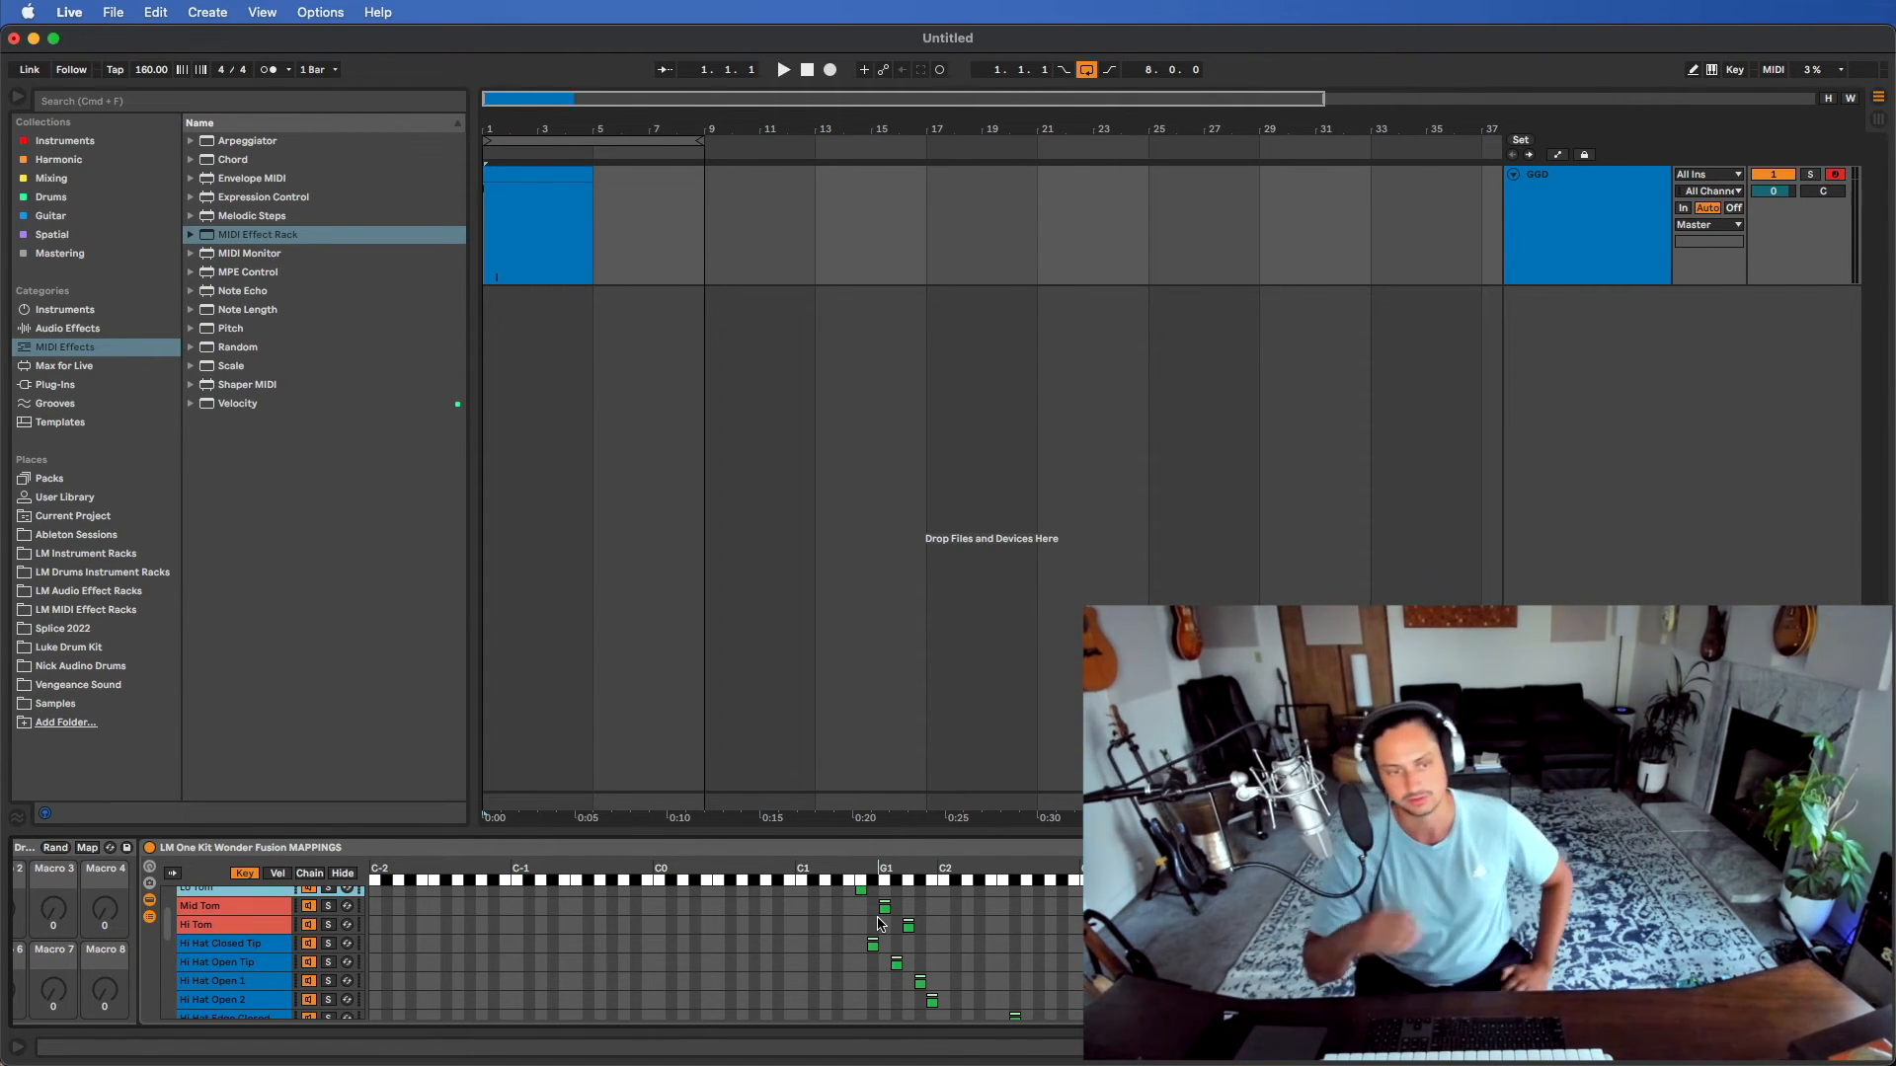
{"action": "left_click", "coordinate": [537, 182]}
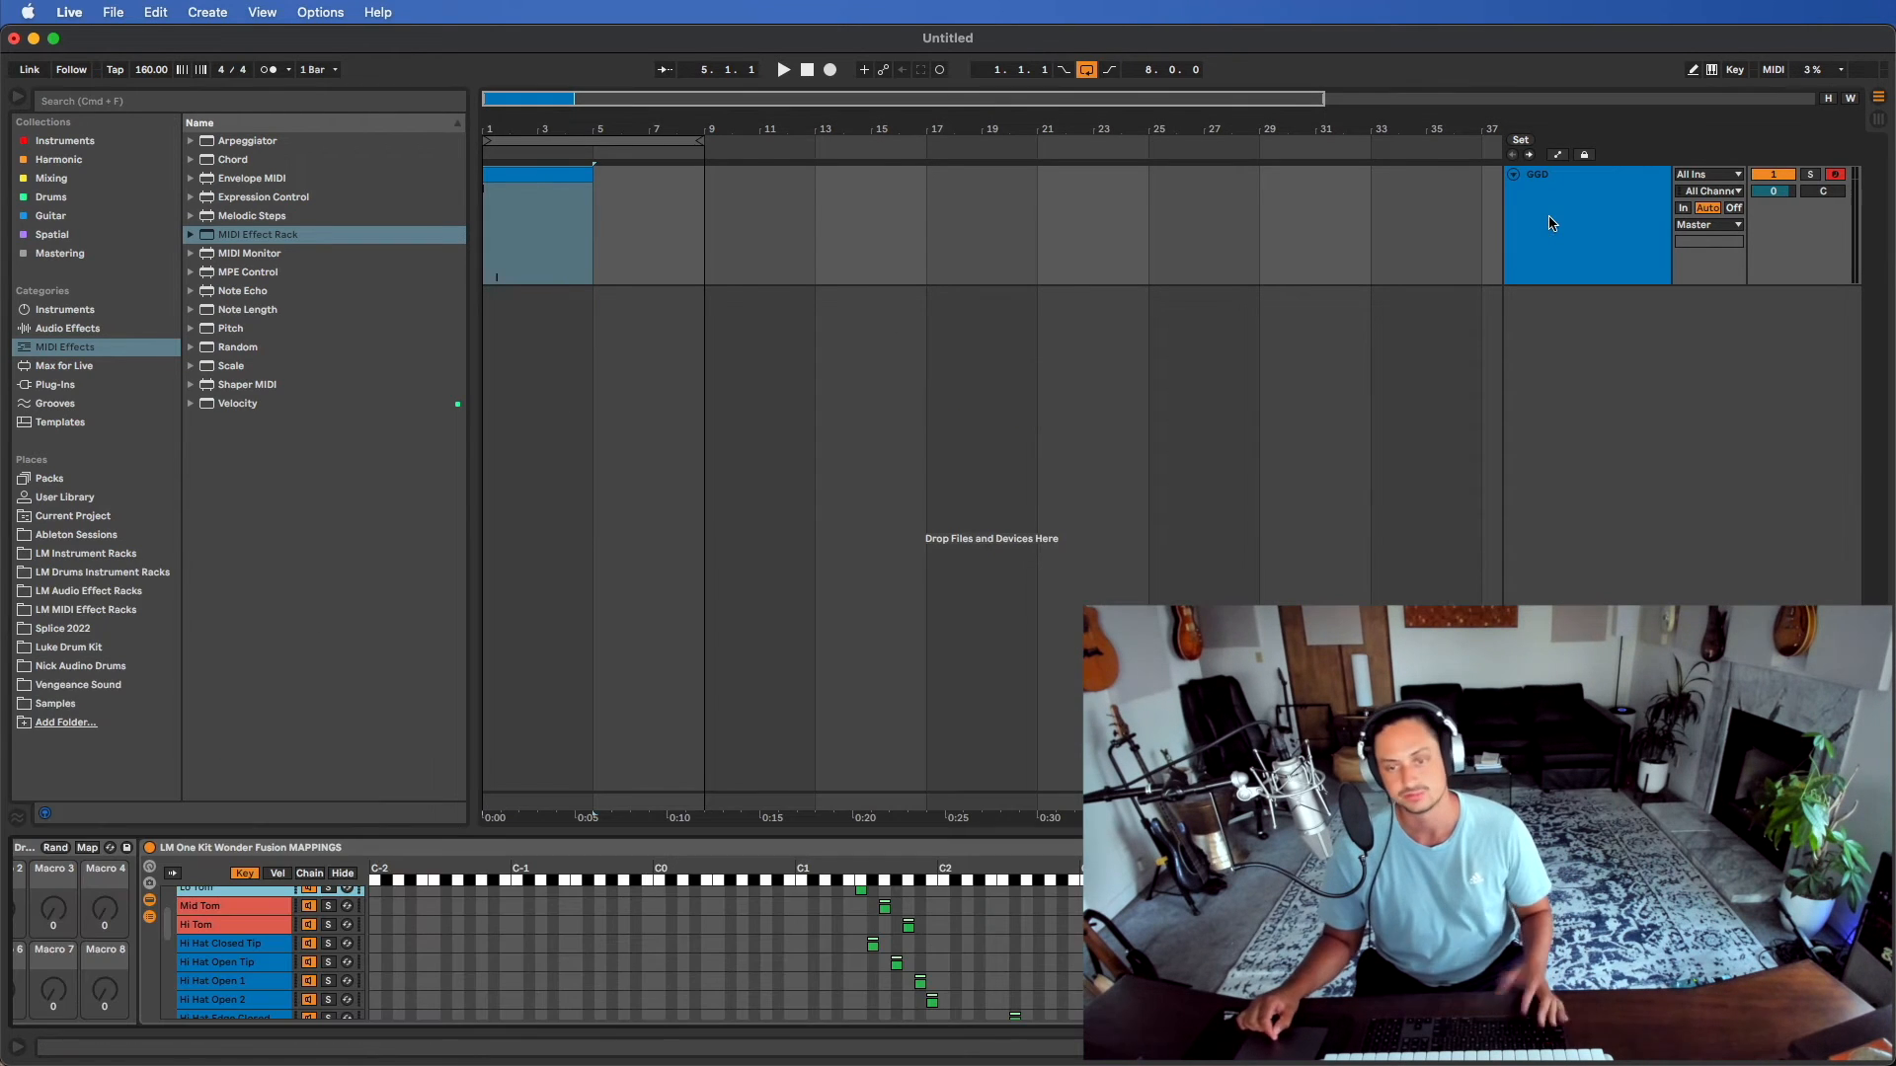
{"action": "left_click", "coordinate": [276, 873]}
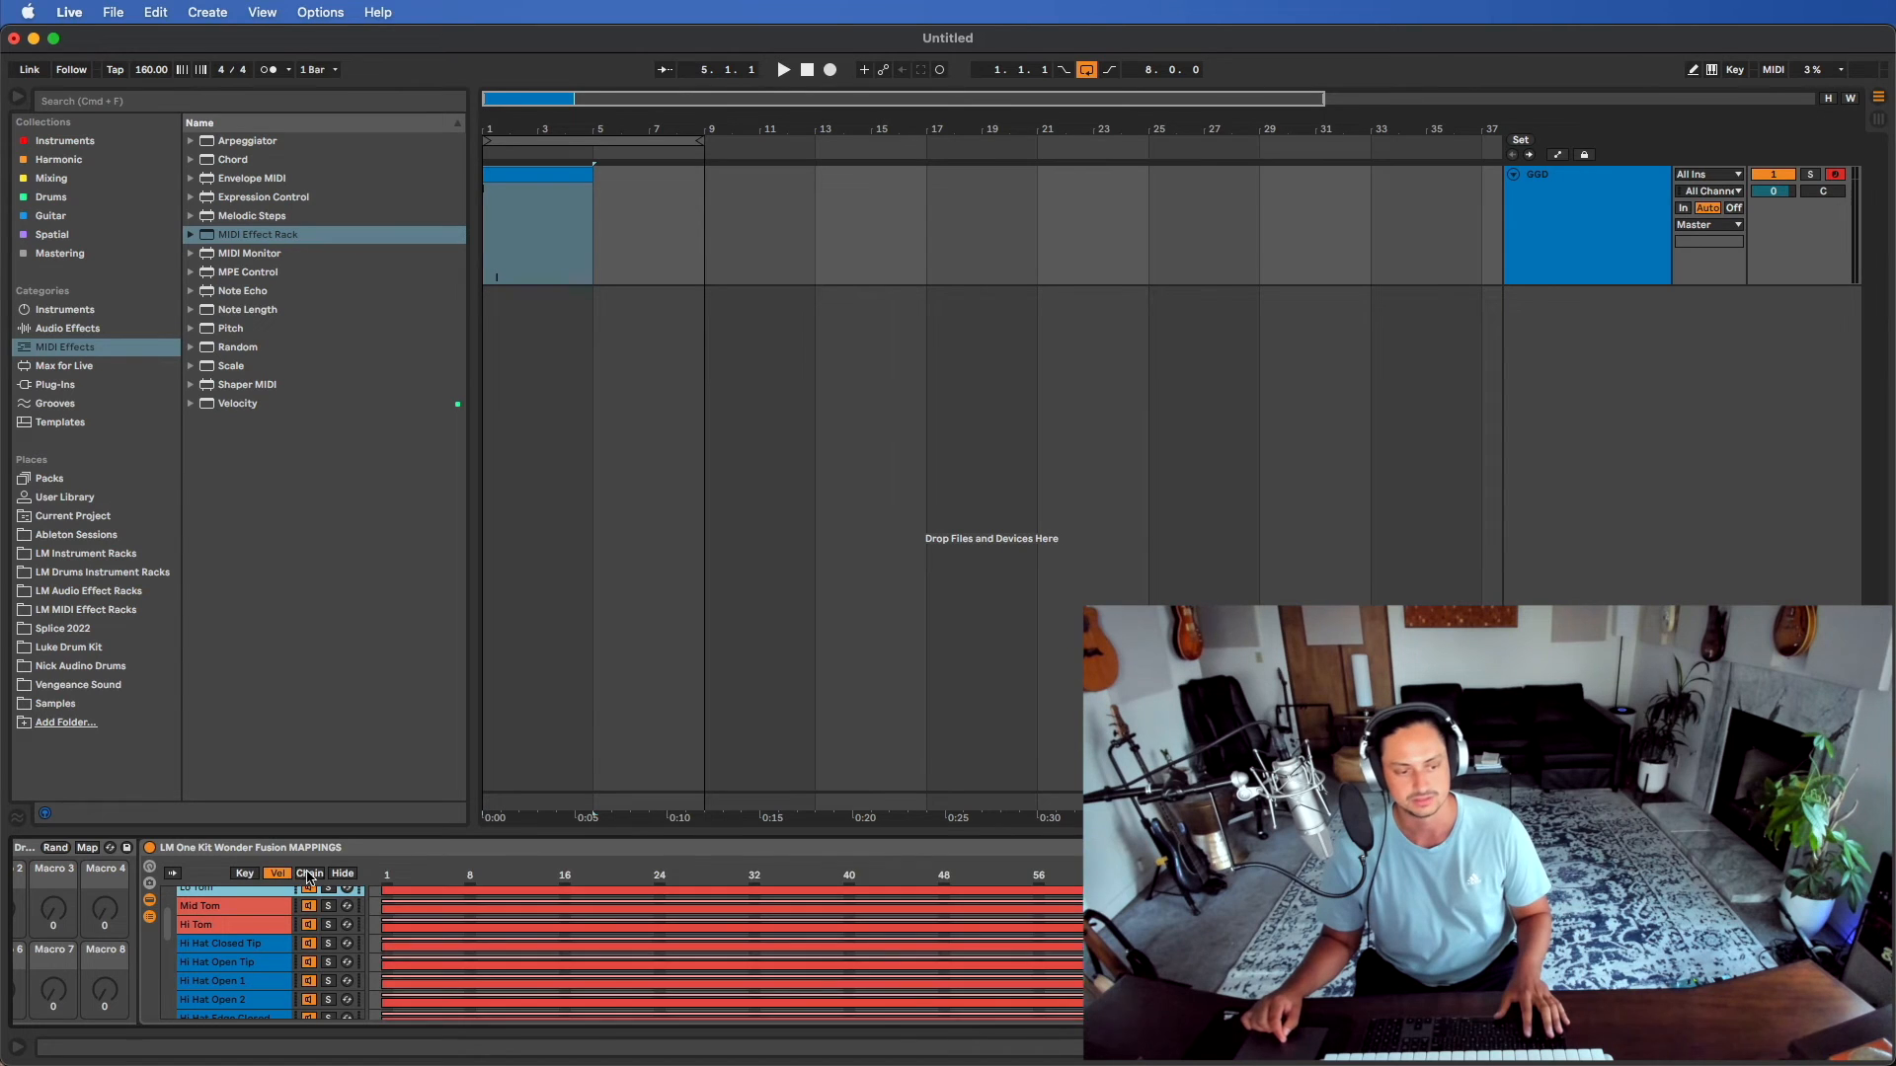
{"action": "left_click", "coordinate": [310, 873]}
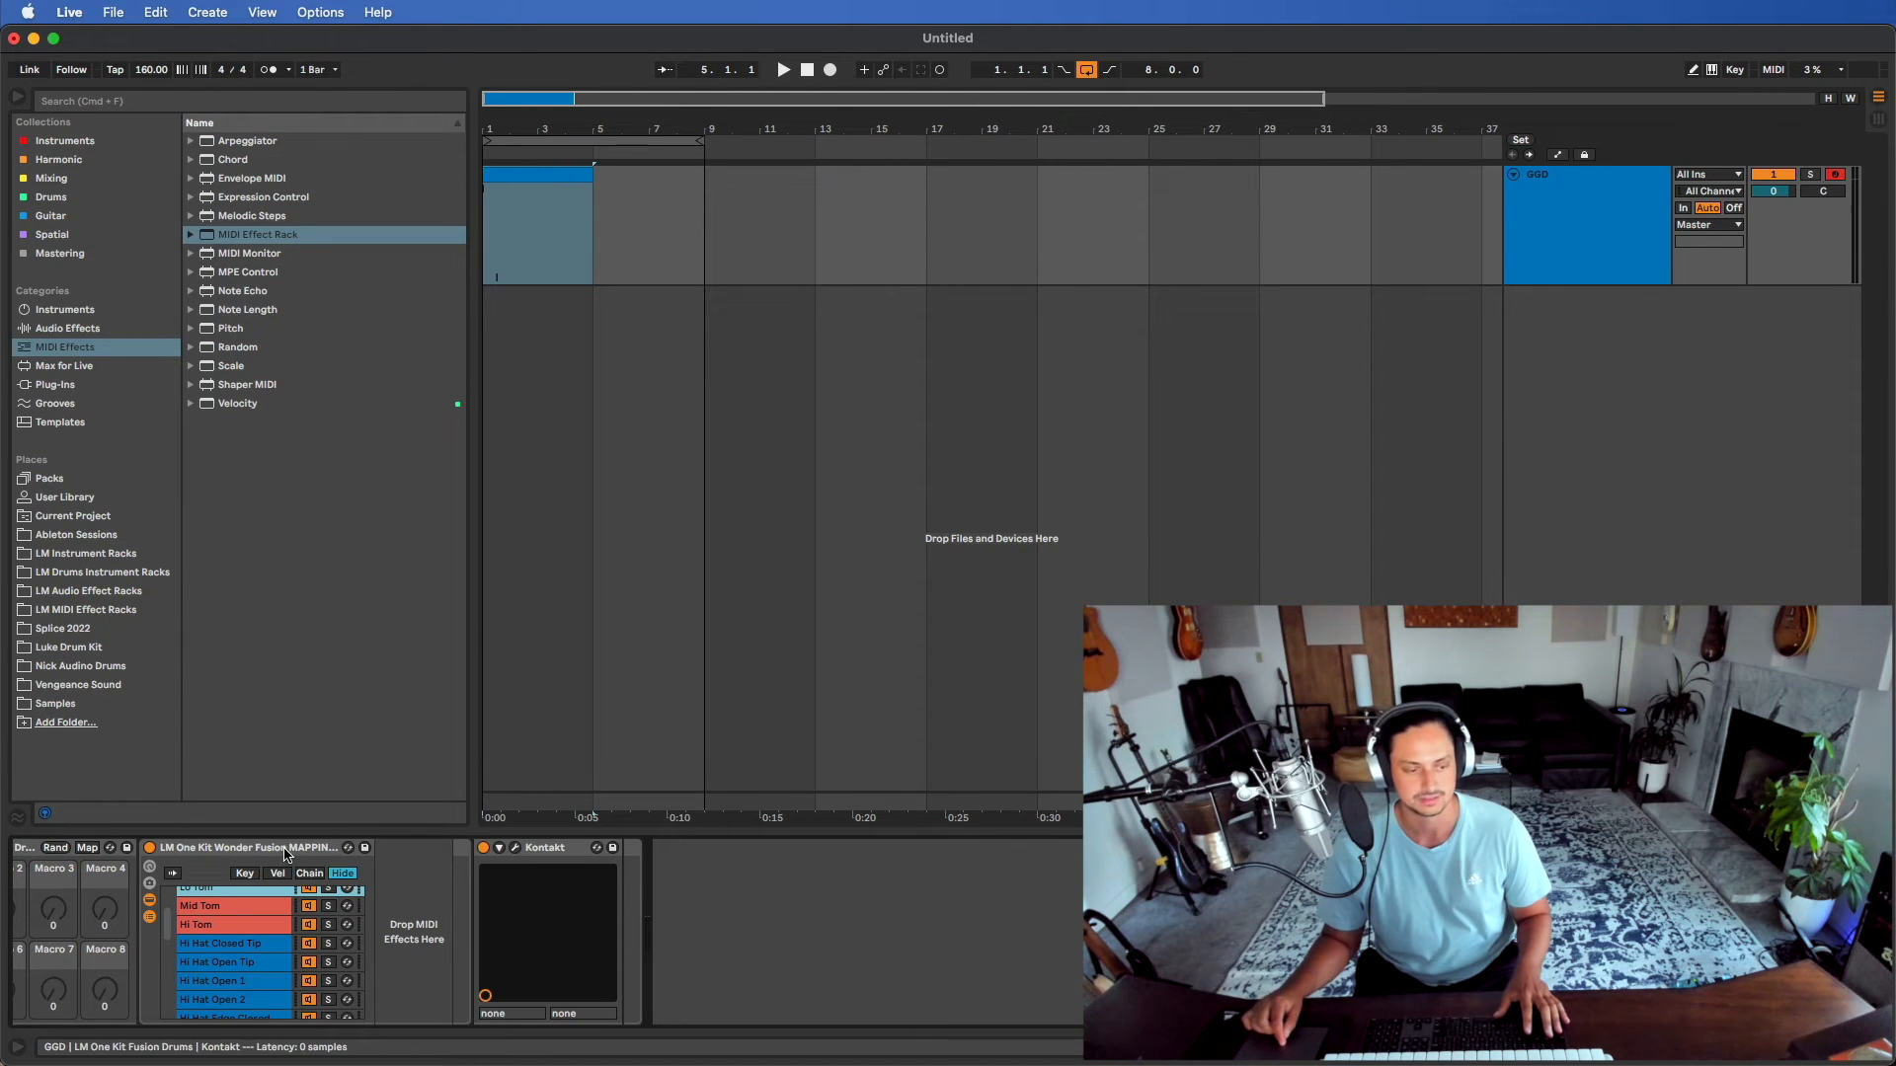